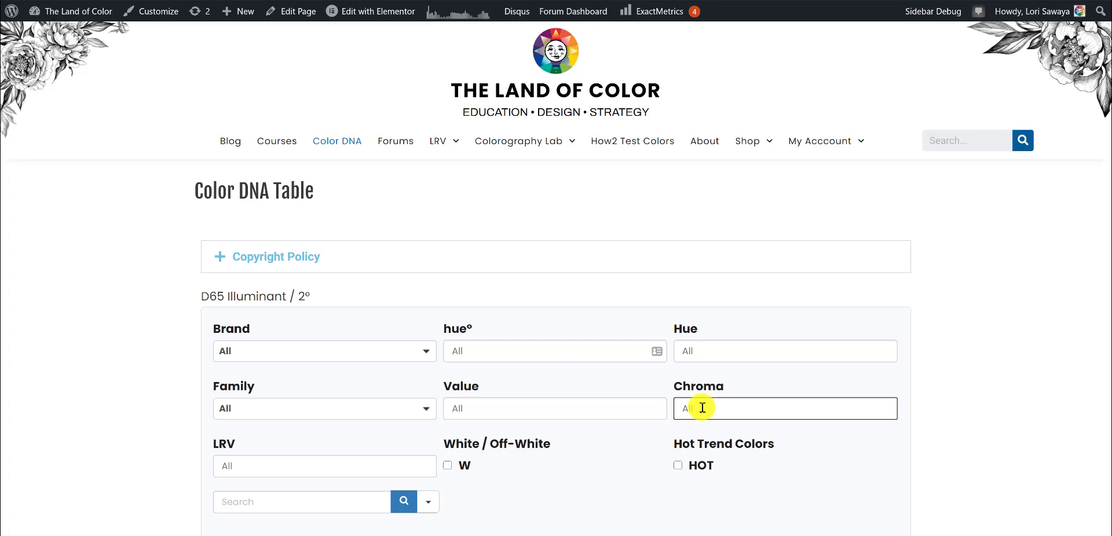
# - Discard a partly entered chroma value and sort the full table by chroma ascending, starting at Dark Secret 0.01
pyautogui.write('0')
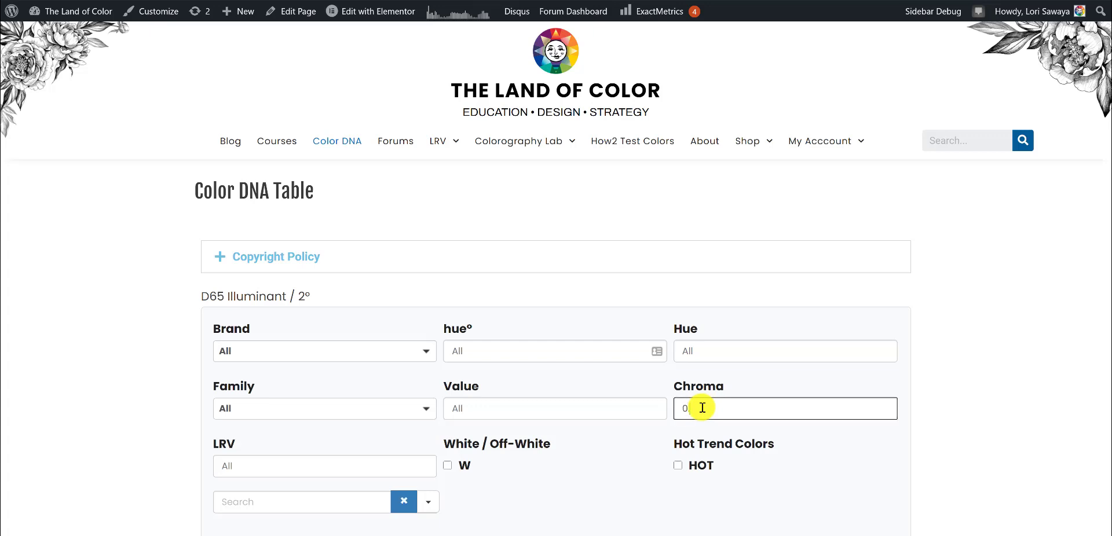
pyautogui.write('.5')
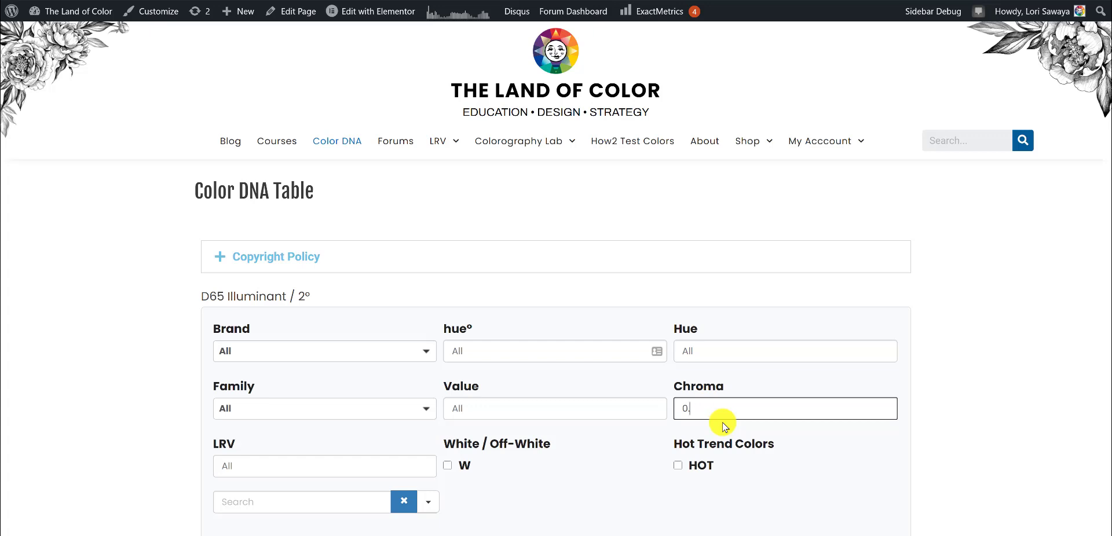
pyautogui.press('Backspace')
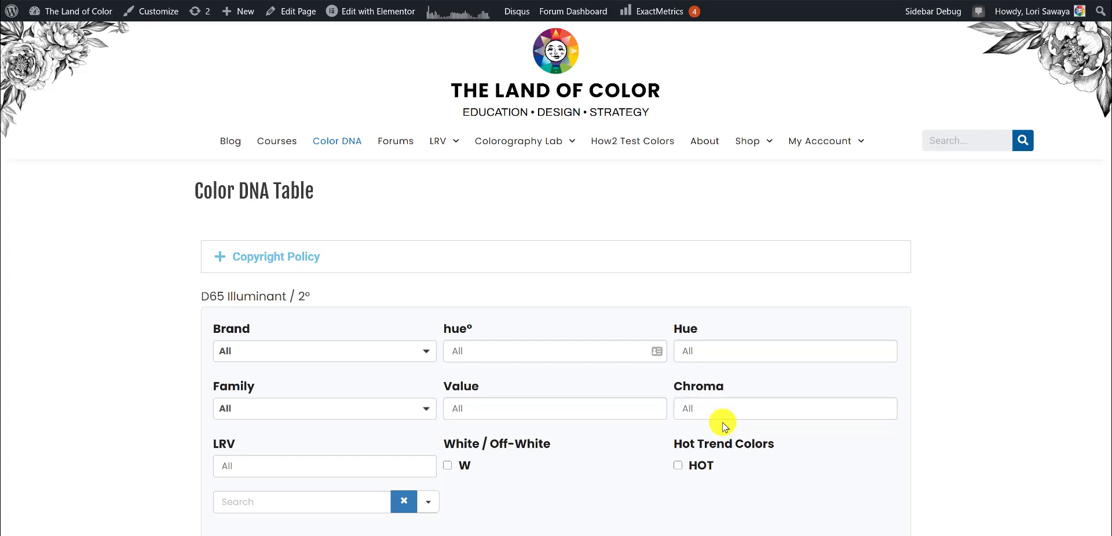
pyautogui.click(785, 409)
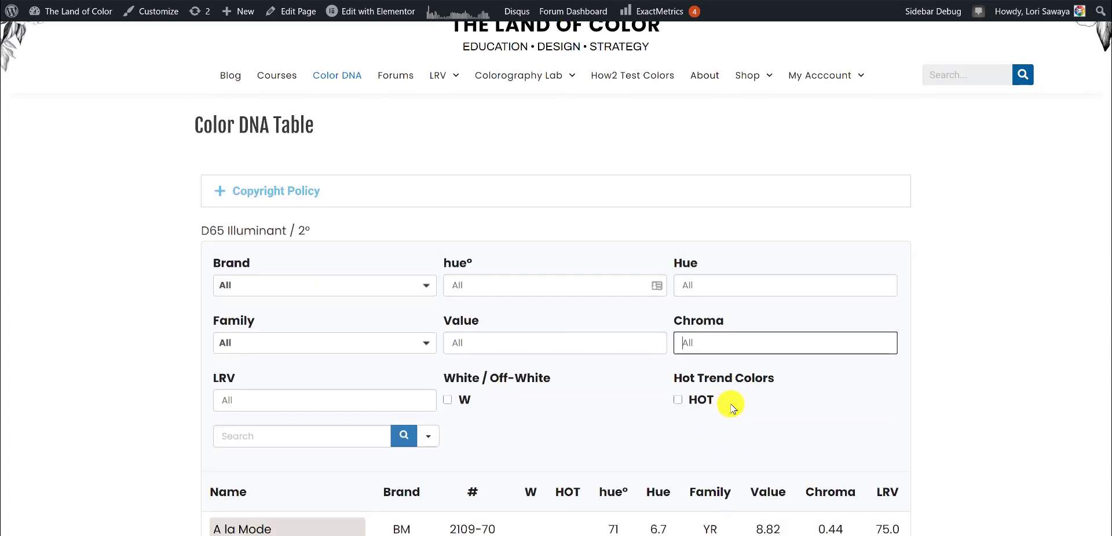
pyautogui.scroll(-3)
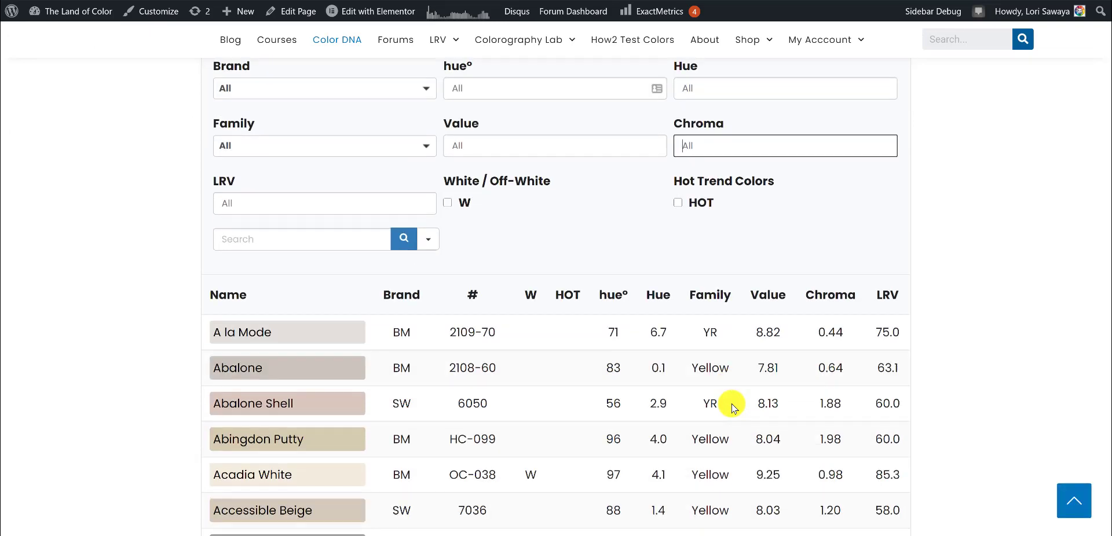
pyautogui.moveTo(357, 322)
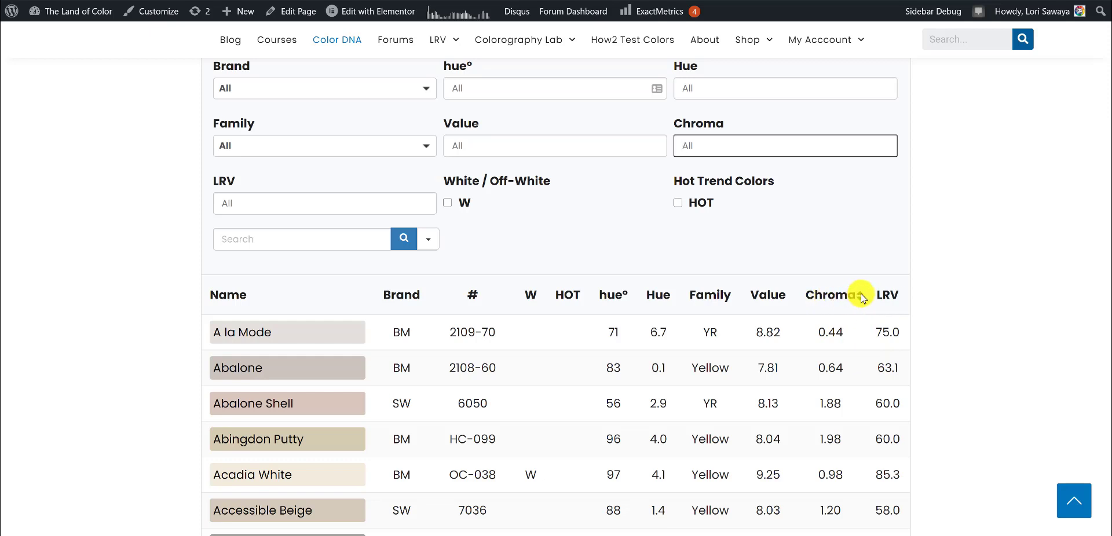
pyautogui.click(827, 295)
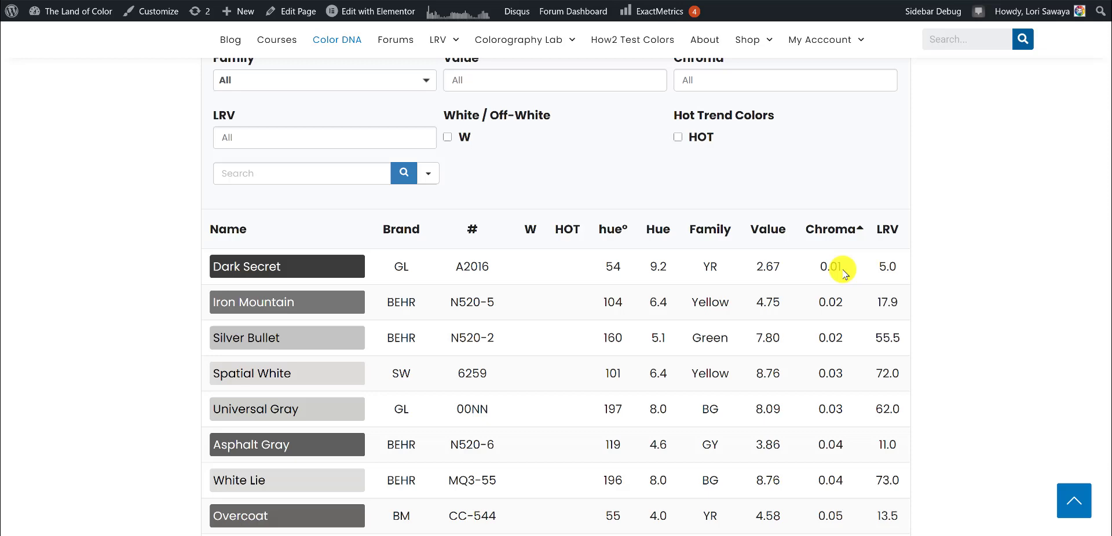
# - Show 100 colours per page in the chroma-sorted table
pyautogui.scroll(-3)
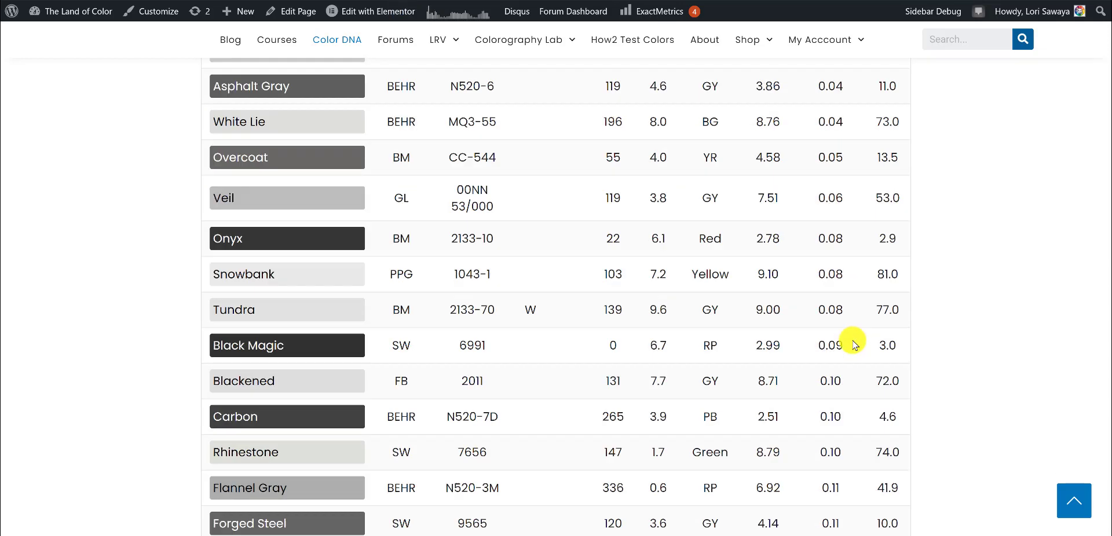
pyautogui.scroll(-3)
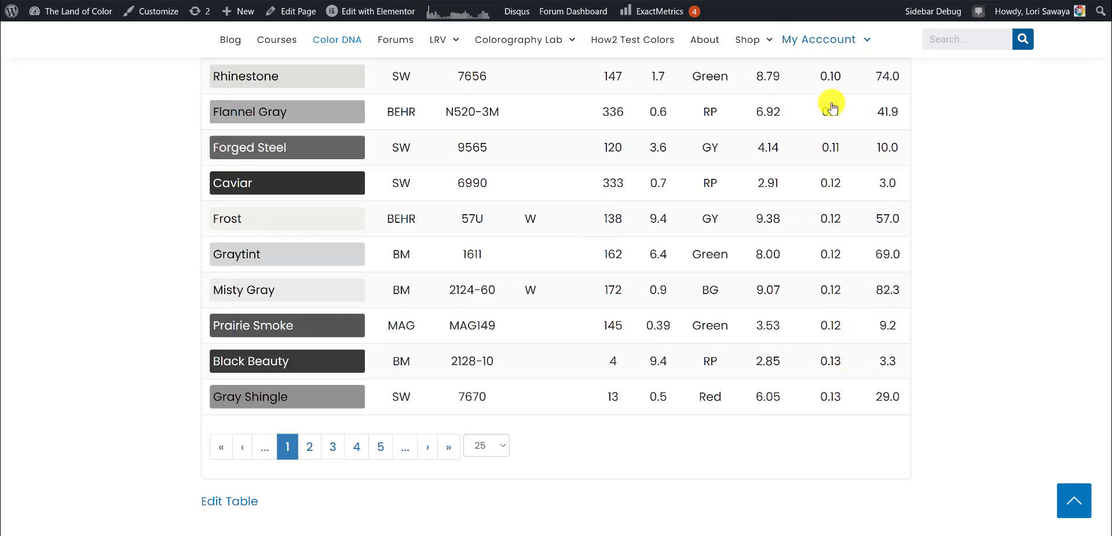
pyautogui.moveTo(554, 466)
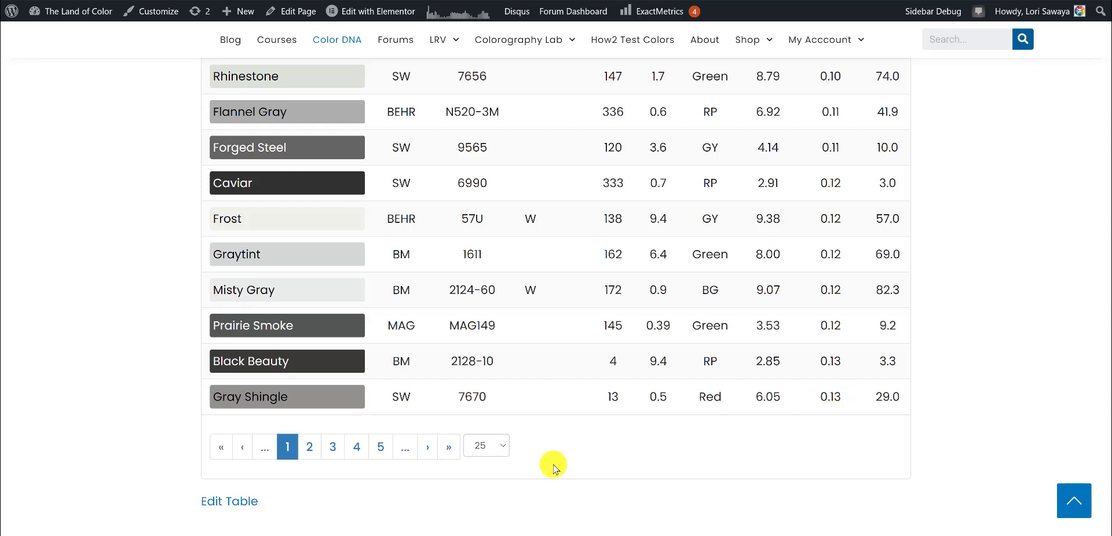
pyautogui.moveTo(505, 449)
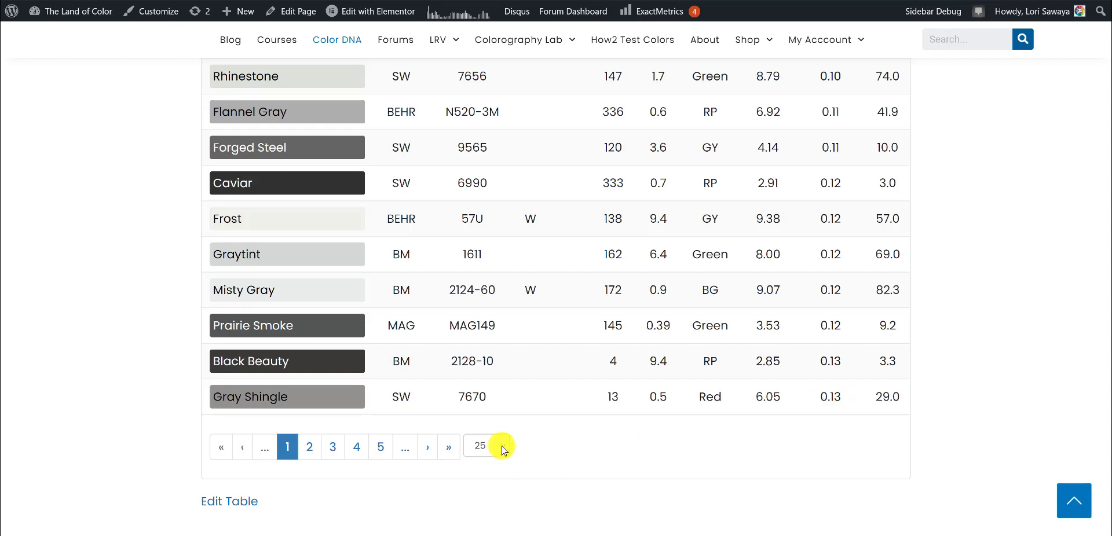
pyautogui.click(489, 448)
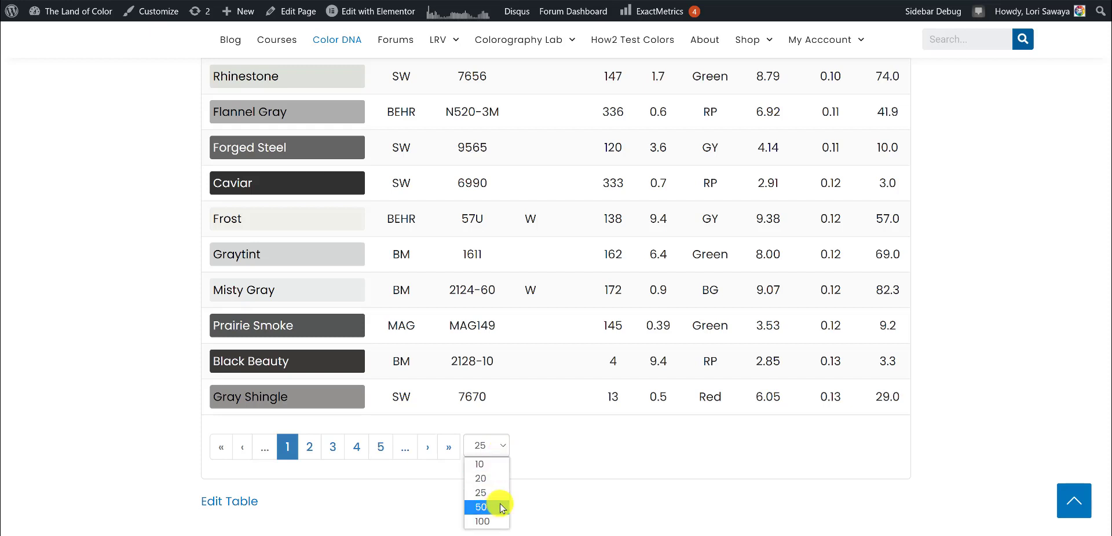
pyautogui.moveTo(496, 522)
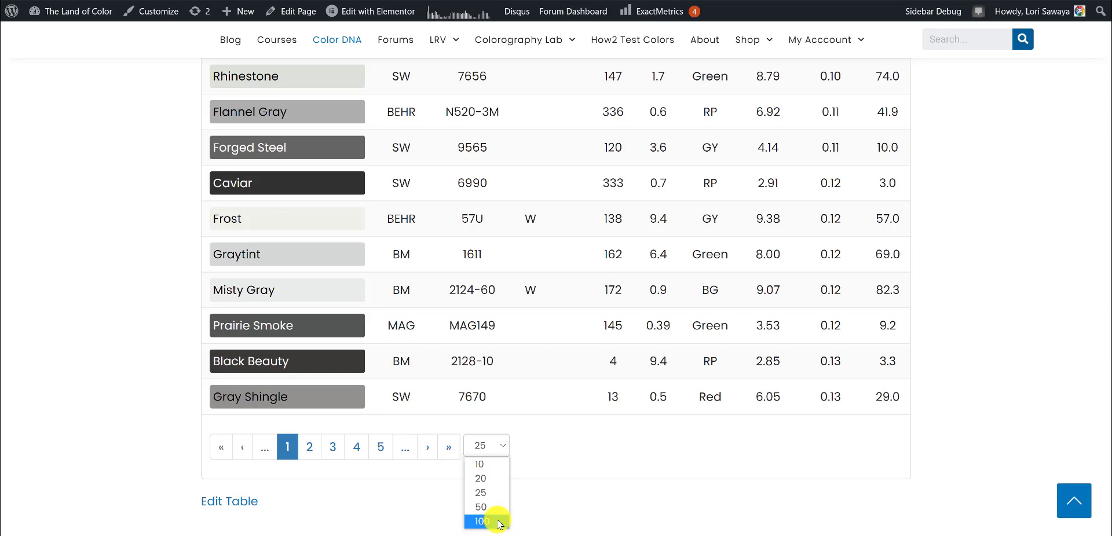
pyautogui.click(482, 522)
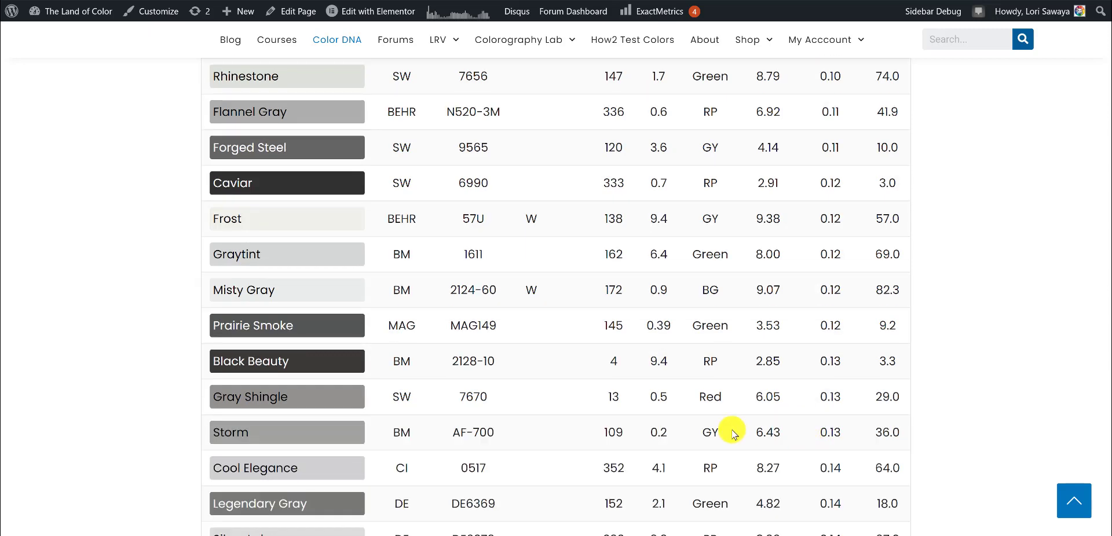
pyautogui.scroll(-3)
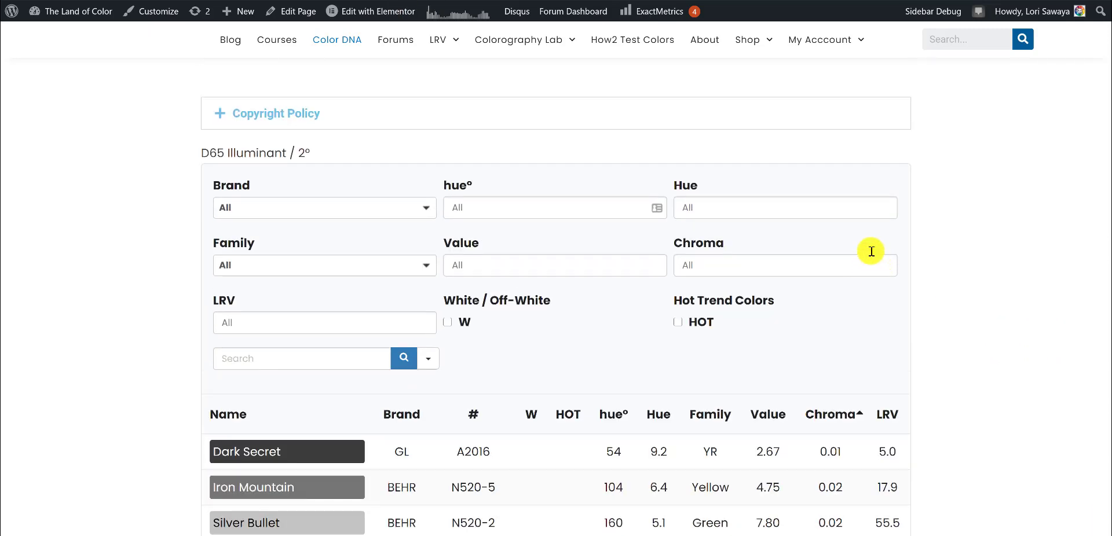
pyautogui.moveTo(894, 275)
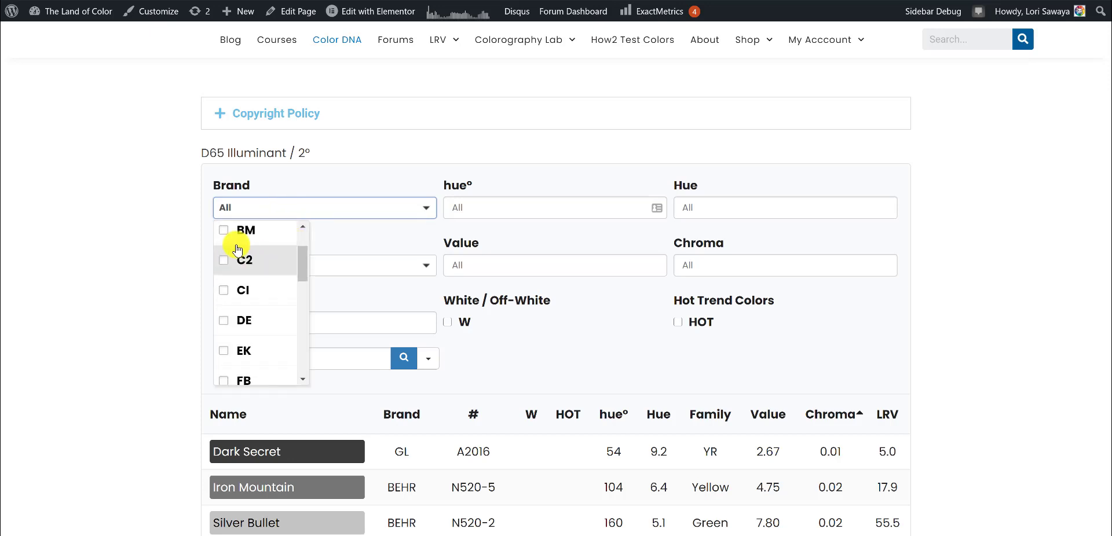
# - Filter the table to the BM brand and the Green-Yellow family
pyautogui.click(225, 230)
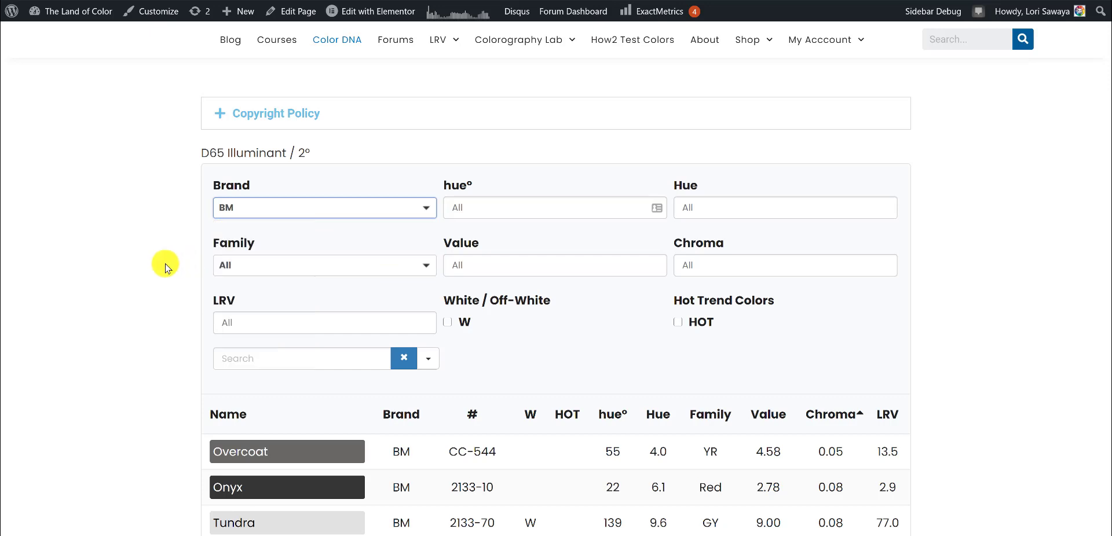
pyautogui.scroll(-3)
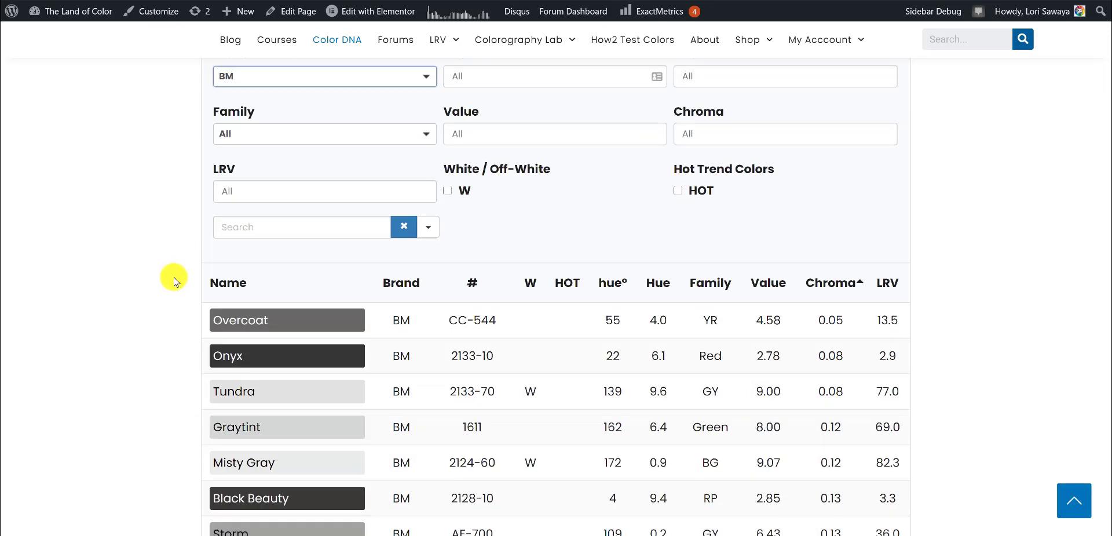
pyautogui.moveTo(424, 327)
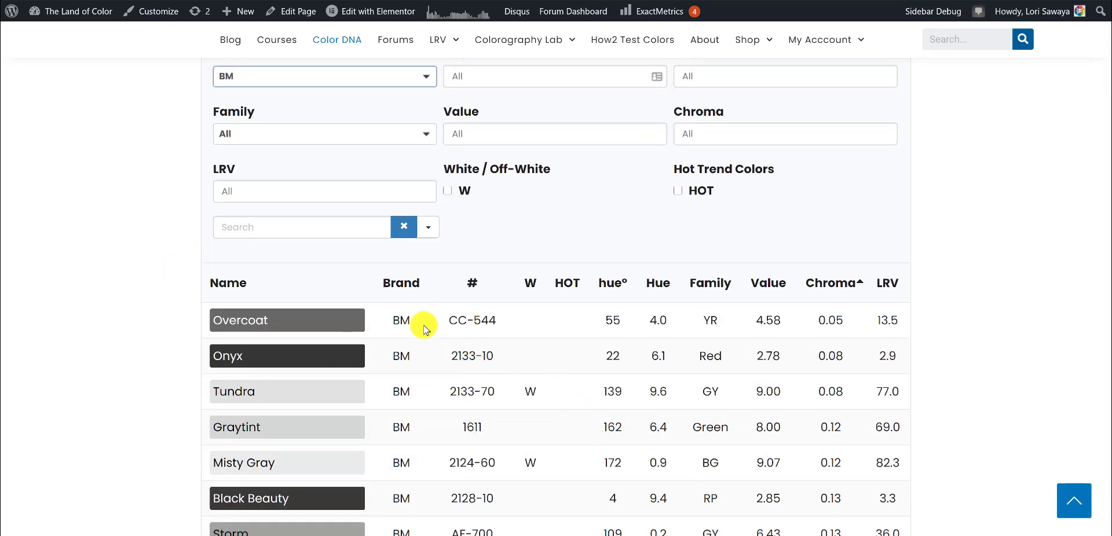
pyautogui.moveTo(834, 350)
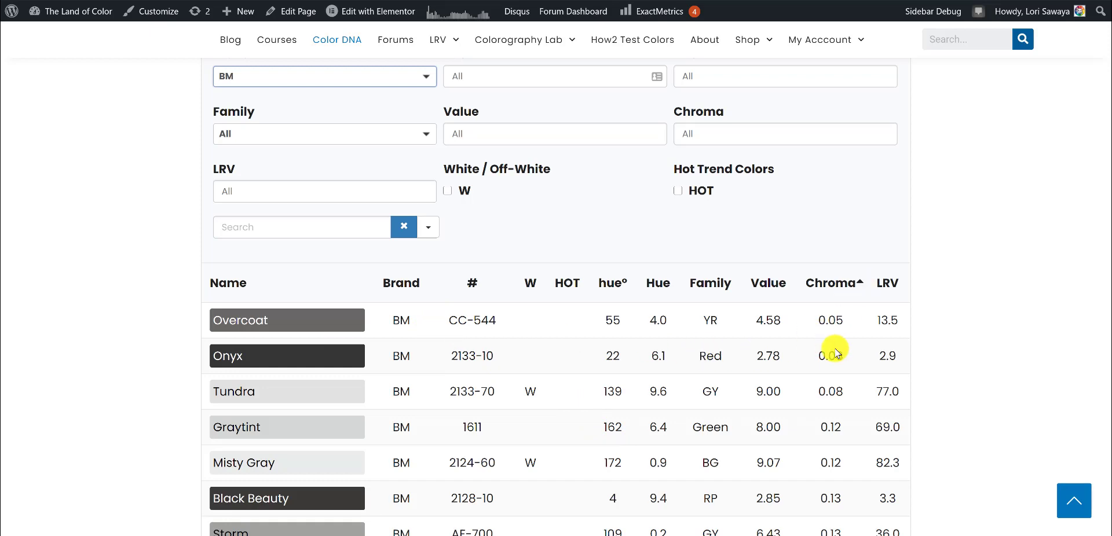
pyautogui.moveTo(841, 326)
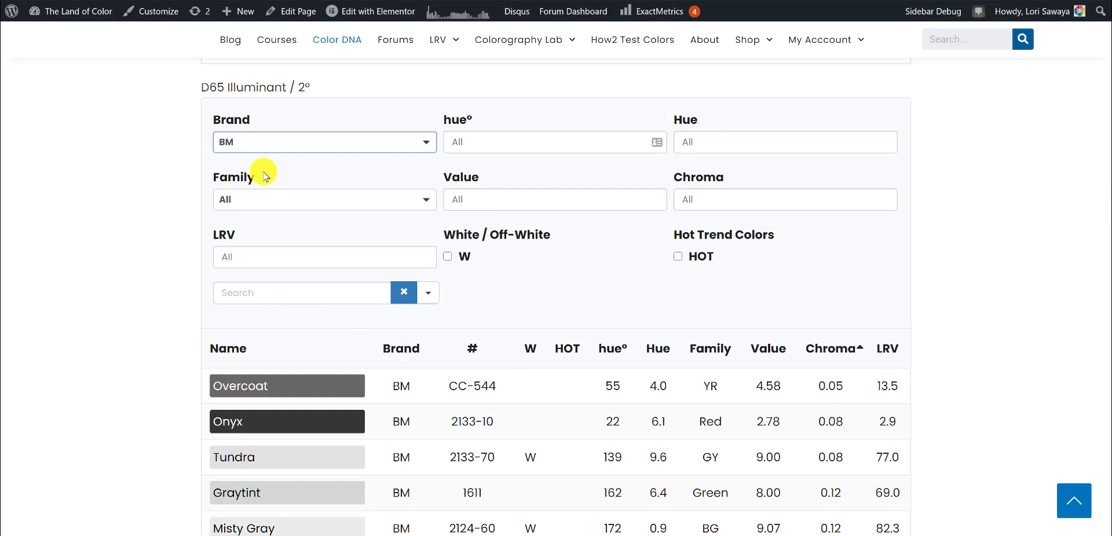
pyautogui.click(324, 201)
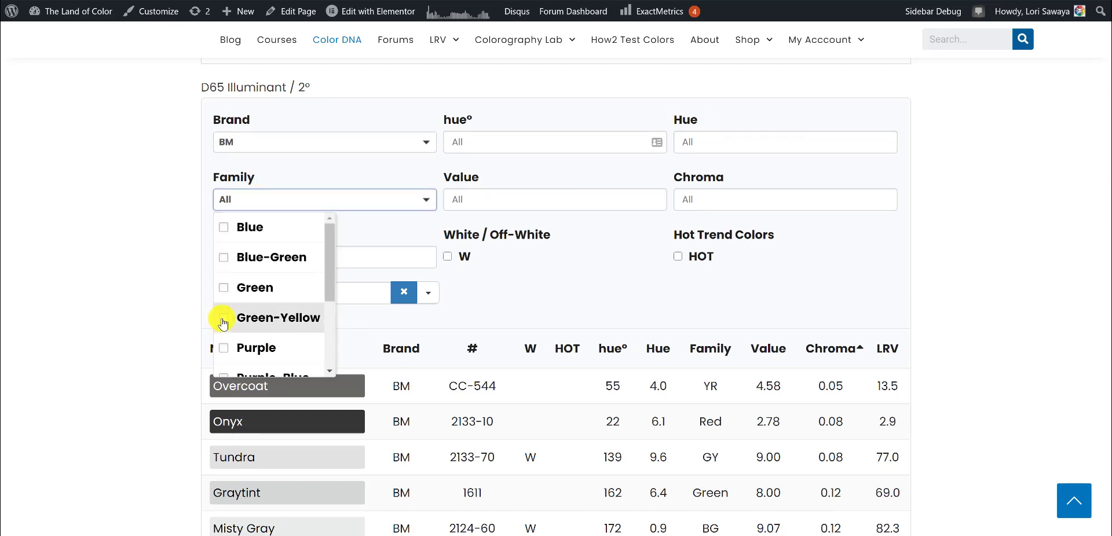
pyautogui.click(224, 319)
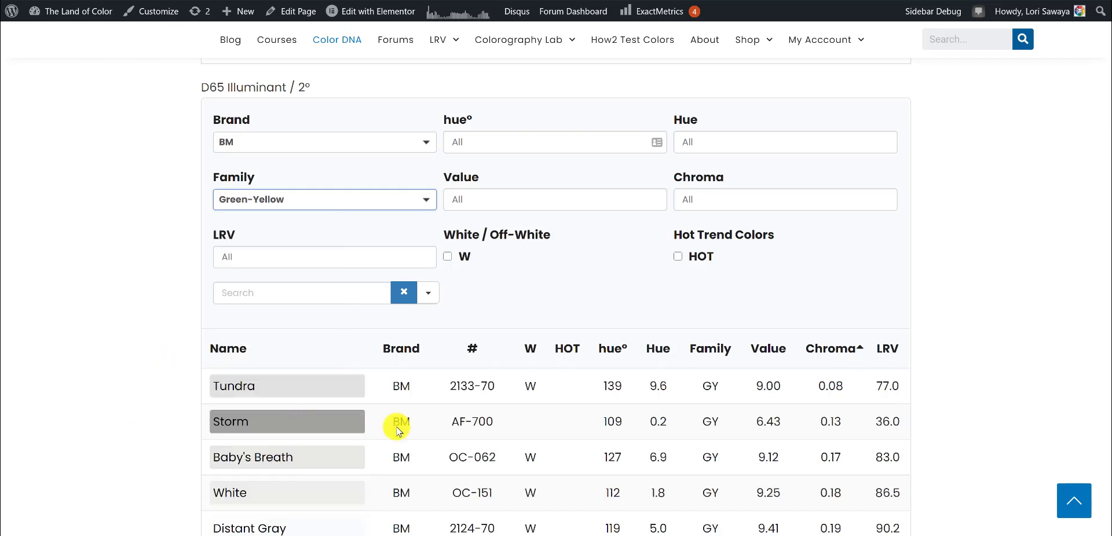
pyautogui.moveTo(778, 367)
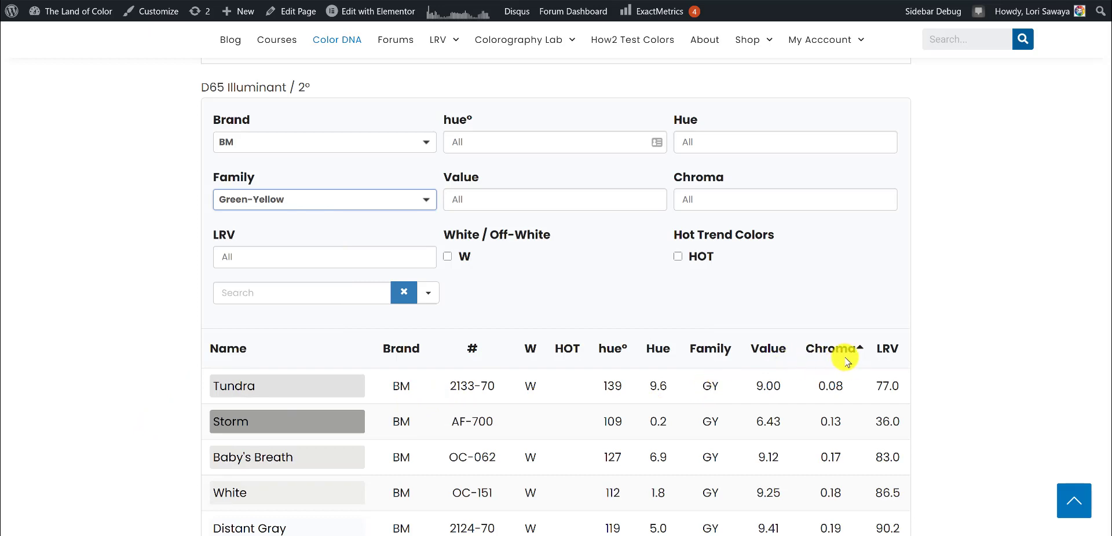
# - Return to the first page of the filtered colours, led by Tundra at chroma 0.08
pyautogui.scroll(-3)
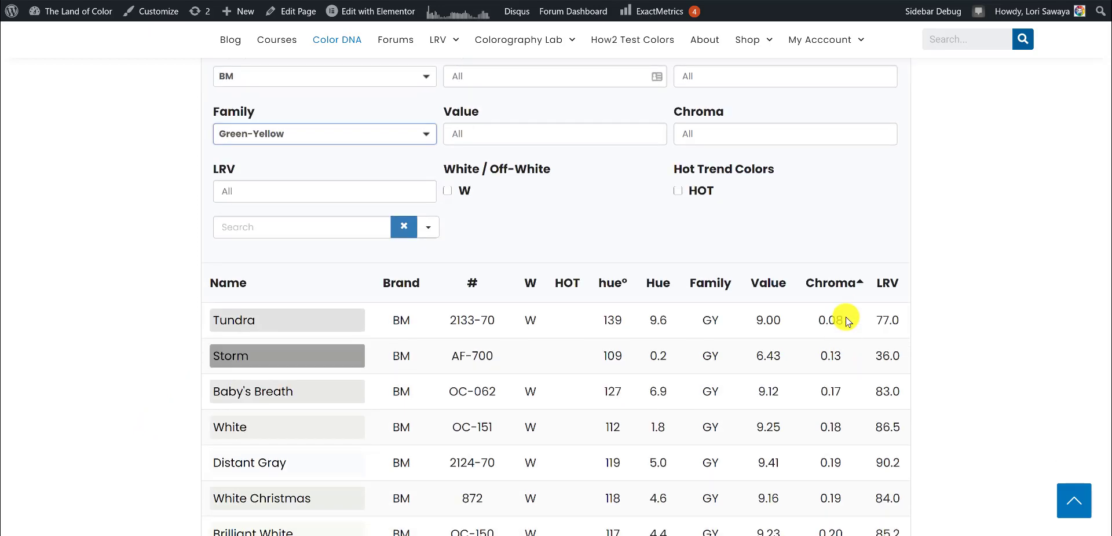
pyautogui.scroll(-3)
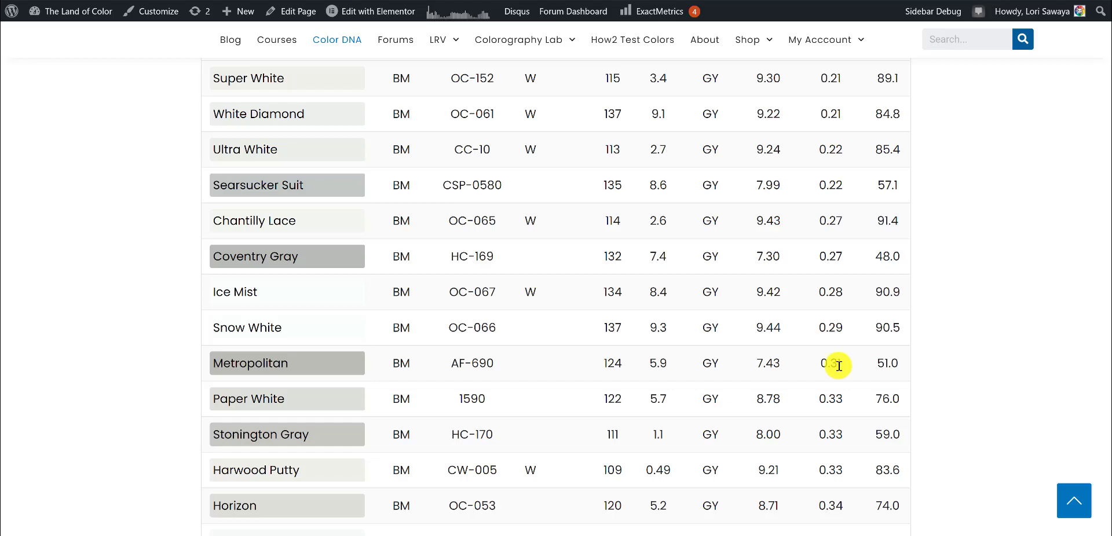
pyautogui.scroll(-3)
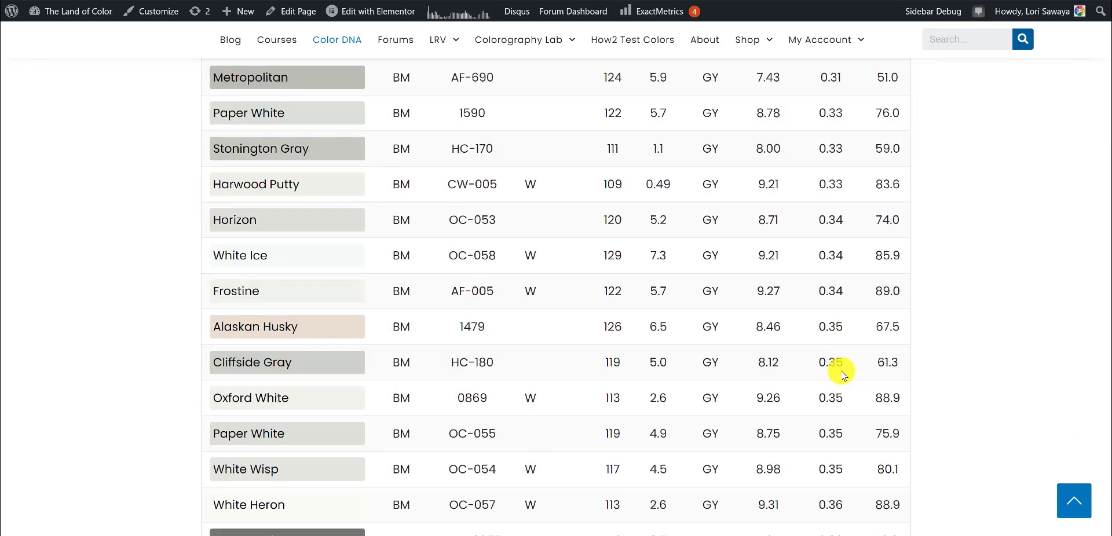
pyautogui.scroll(-3)
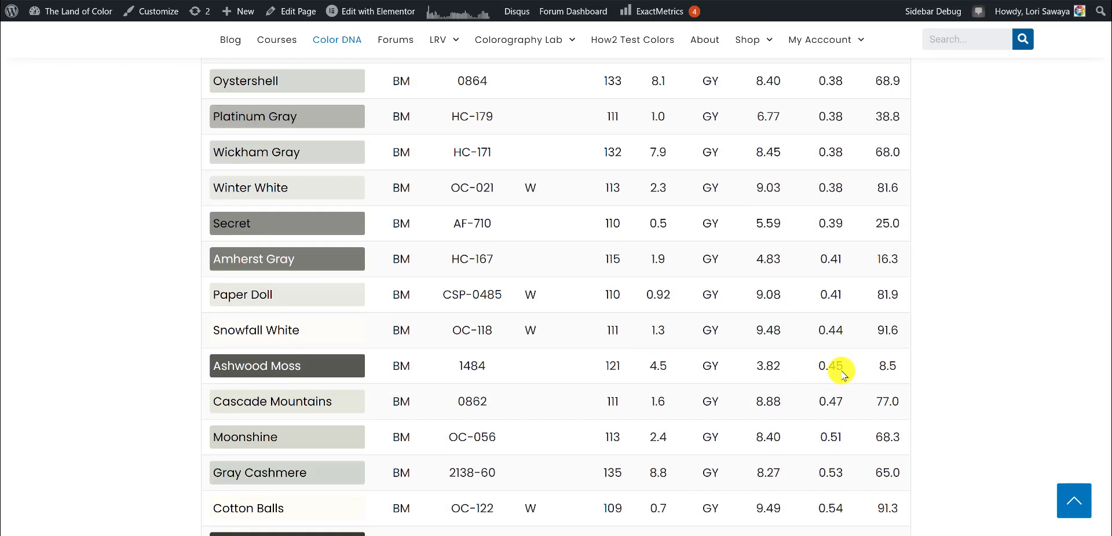
pyautogui.scroll(-3)
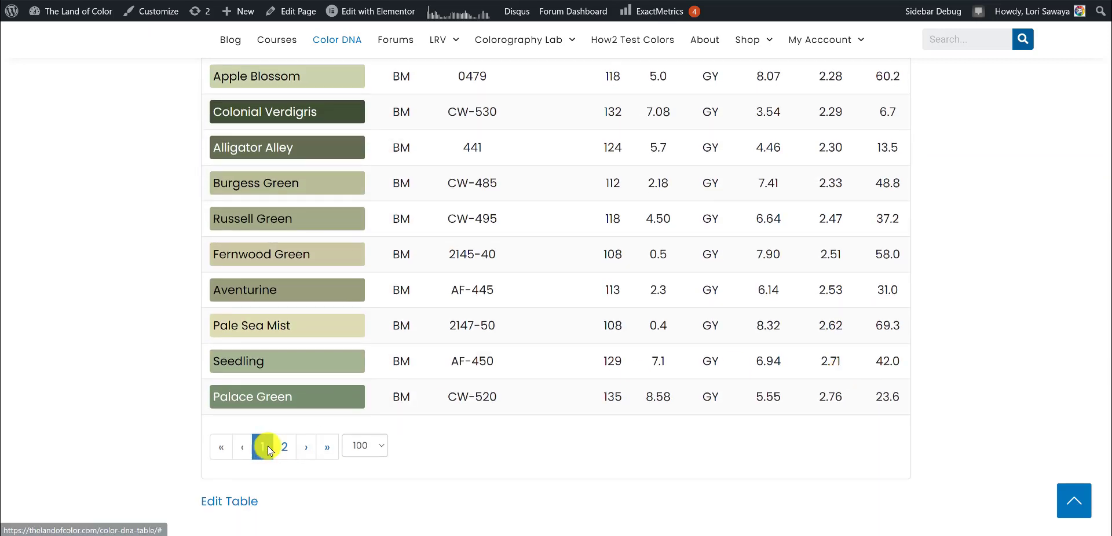
pyautogui.click(284, 447)
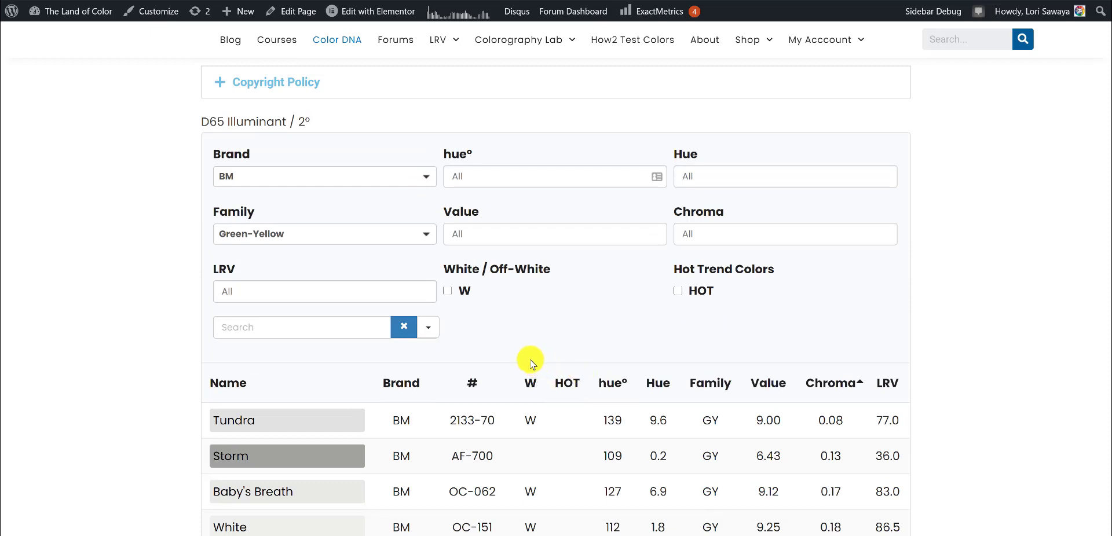
# - Add SW to the brand filter and Green to the family filter alongside BM and Green-Yellow
pyautogui.click(325, 177)
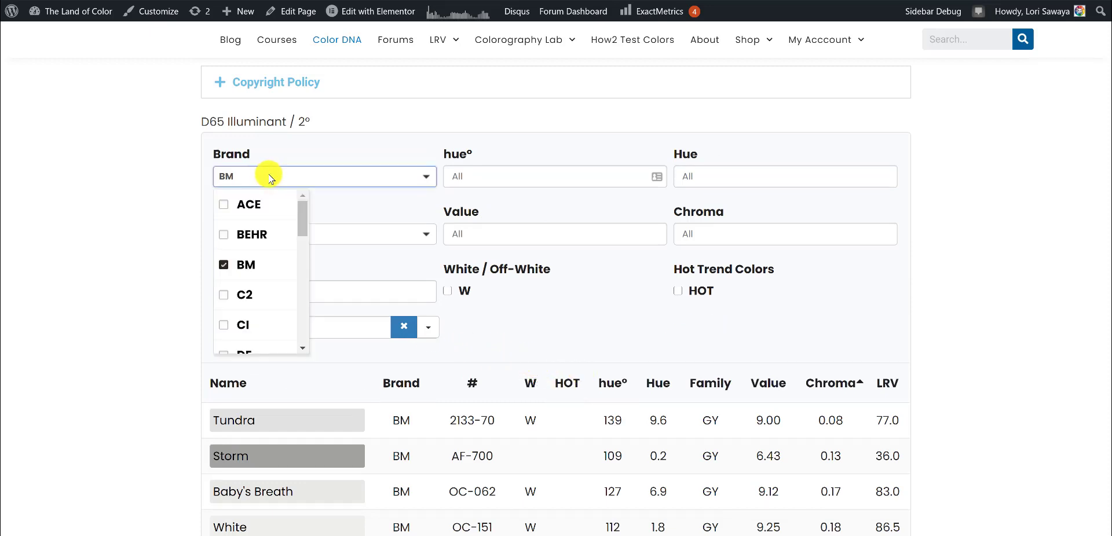
pyautogui.scroll(-3)
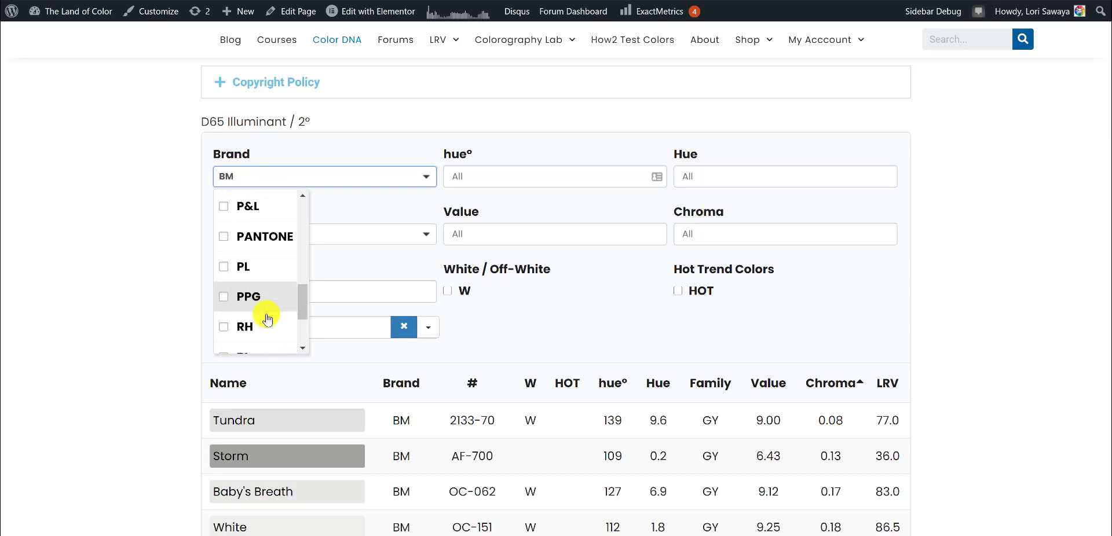
pyautogui.scroll(-3)
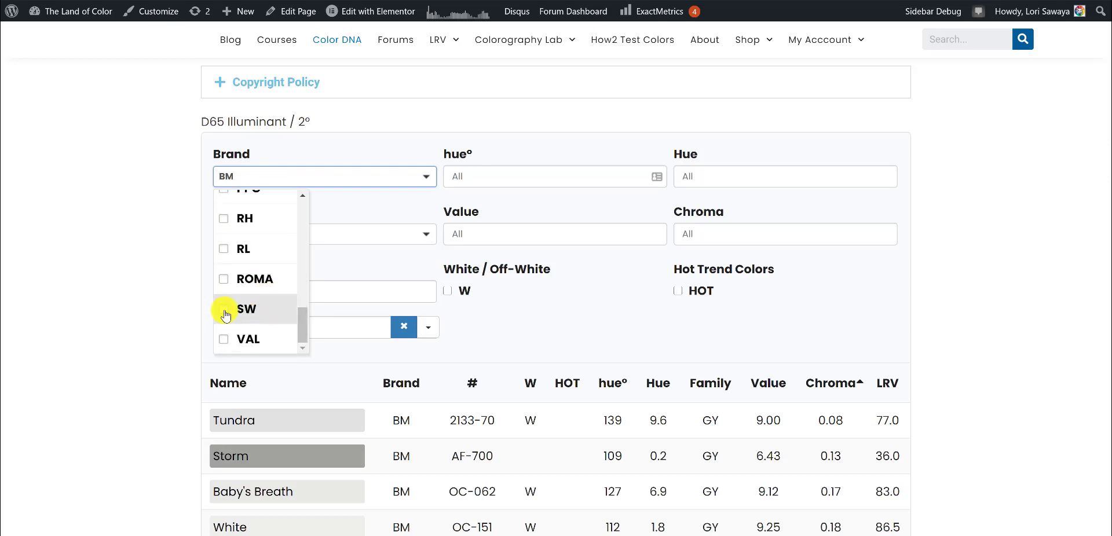
pyautogui.click(246, 309)
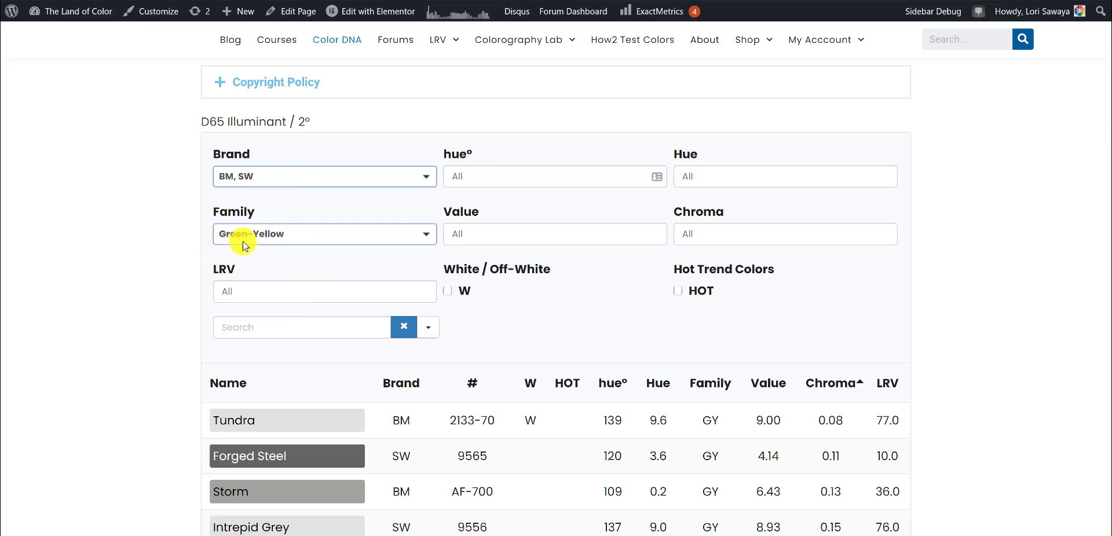
pyautogui.click(324, 234)
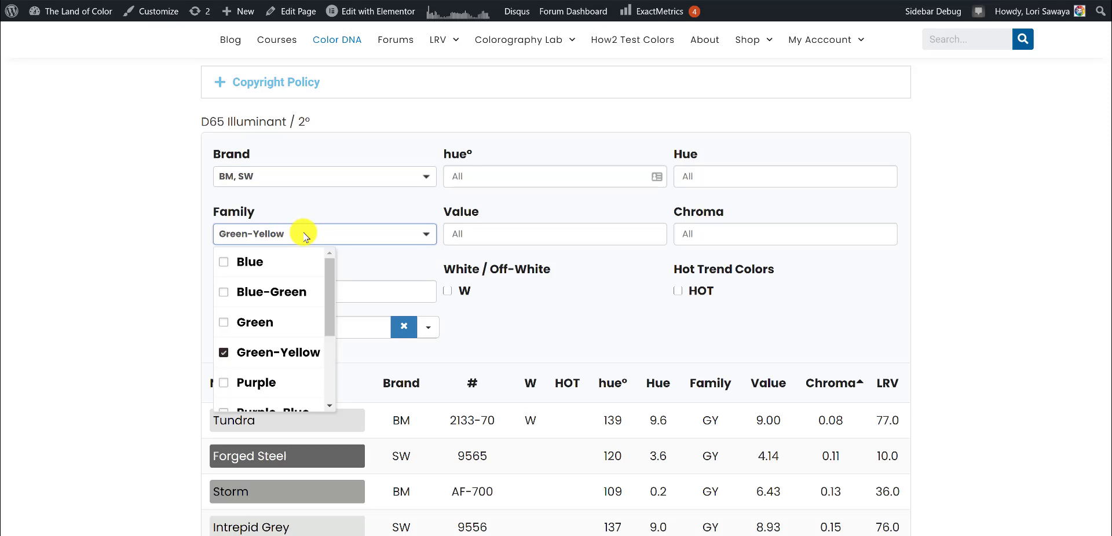
pyautogui.click(224, 322)
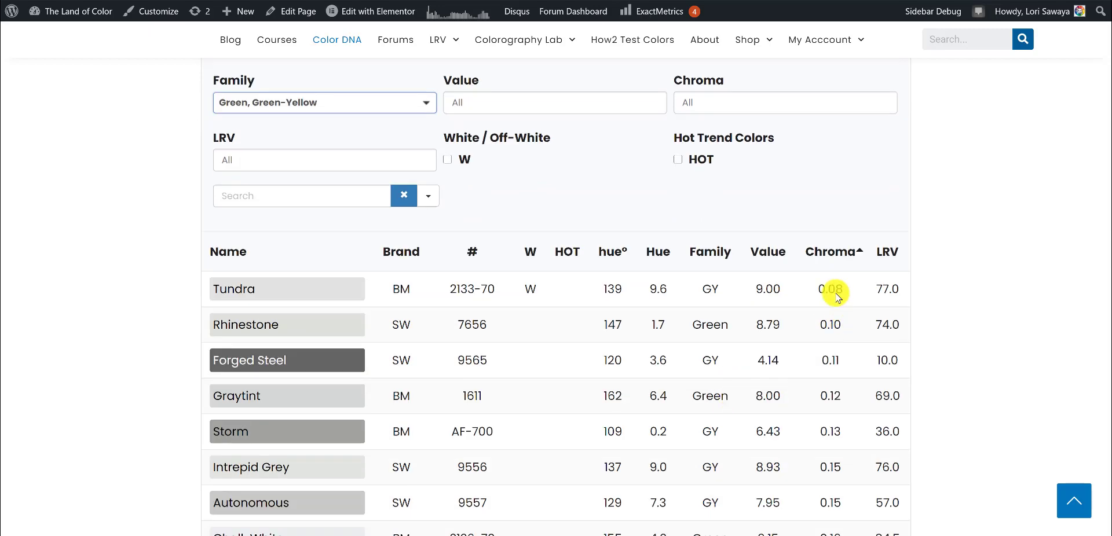
pyautogui.moveTo(846, 401)
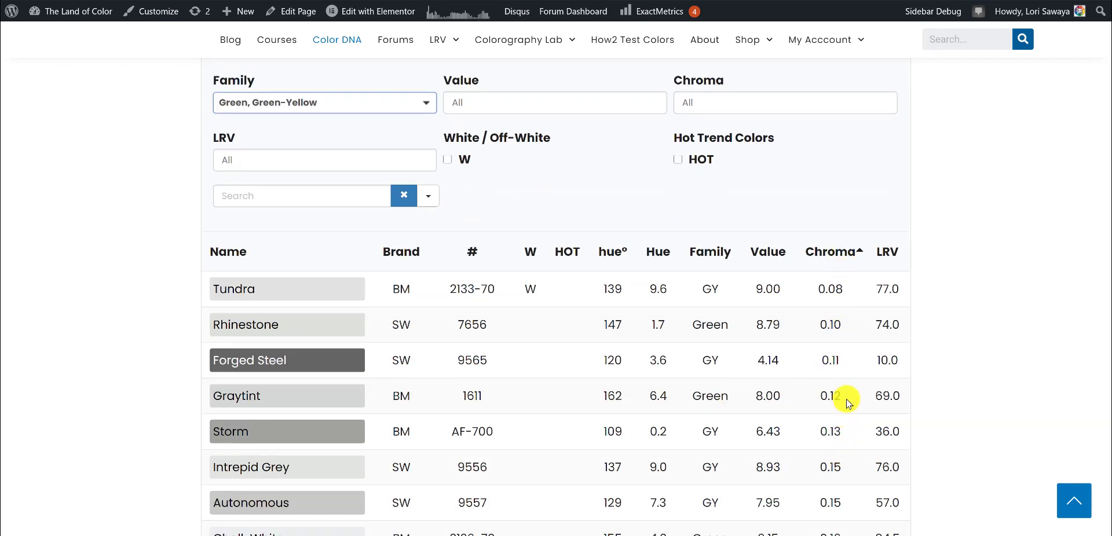
pyautogui.moveTo(848, 388)
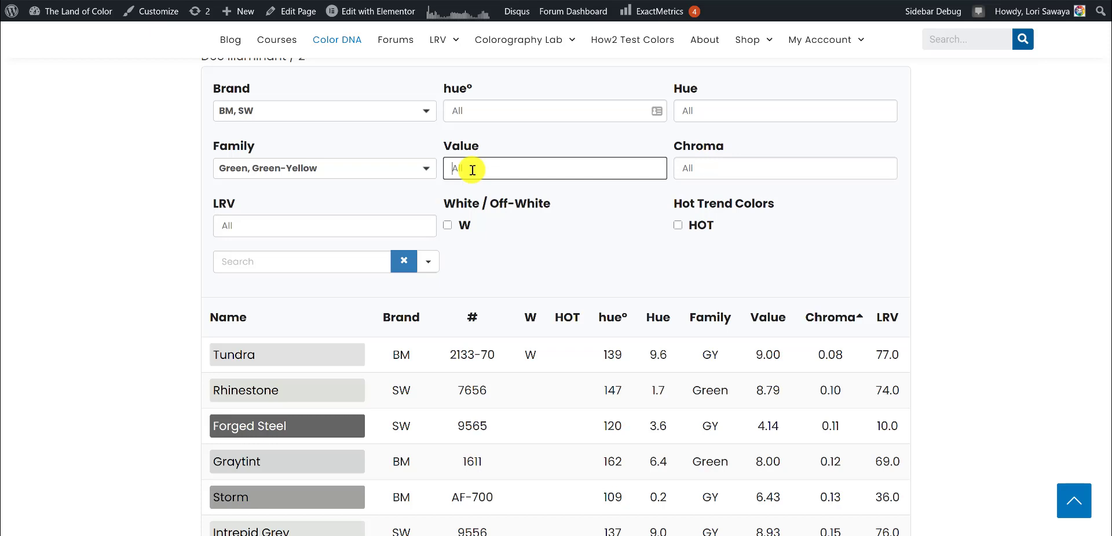
pyautogui.write('8.')
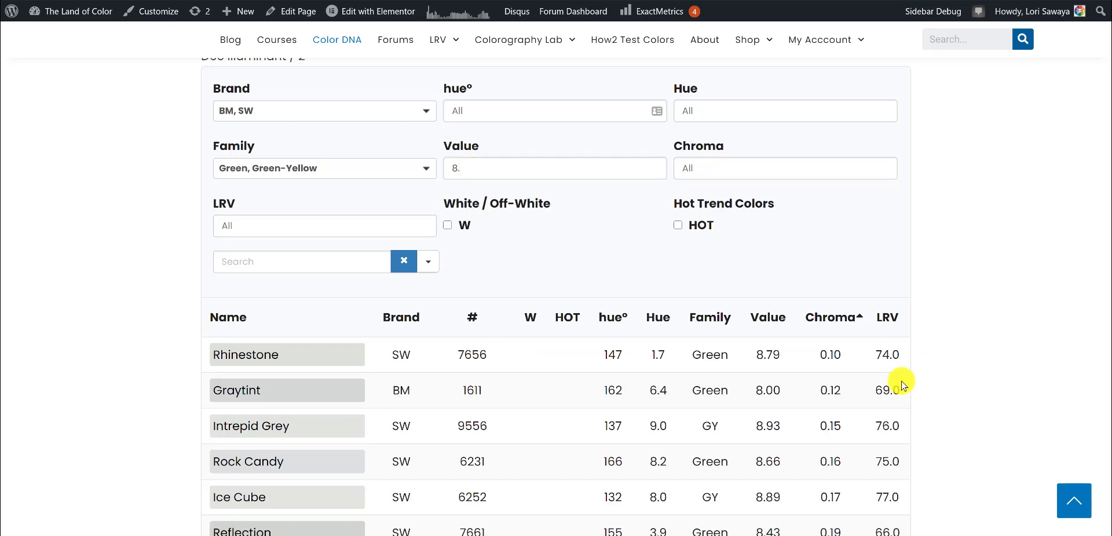
pyautogui.scroll(-3)
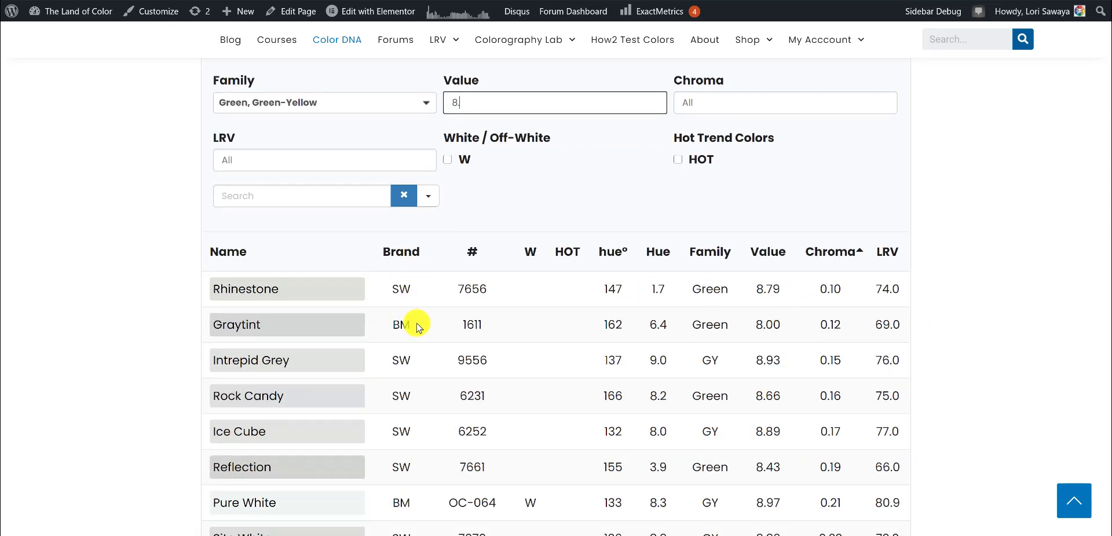
pyautogui.moveTo(727, 361)
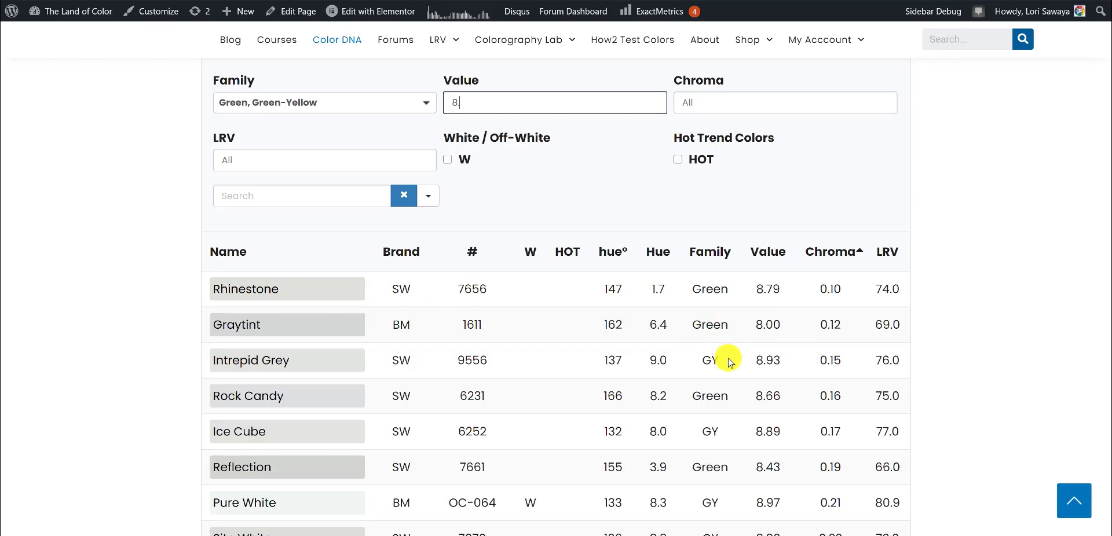
pyautogui.scroll(-3)
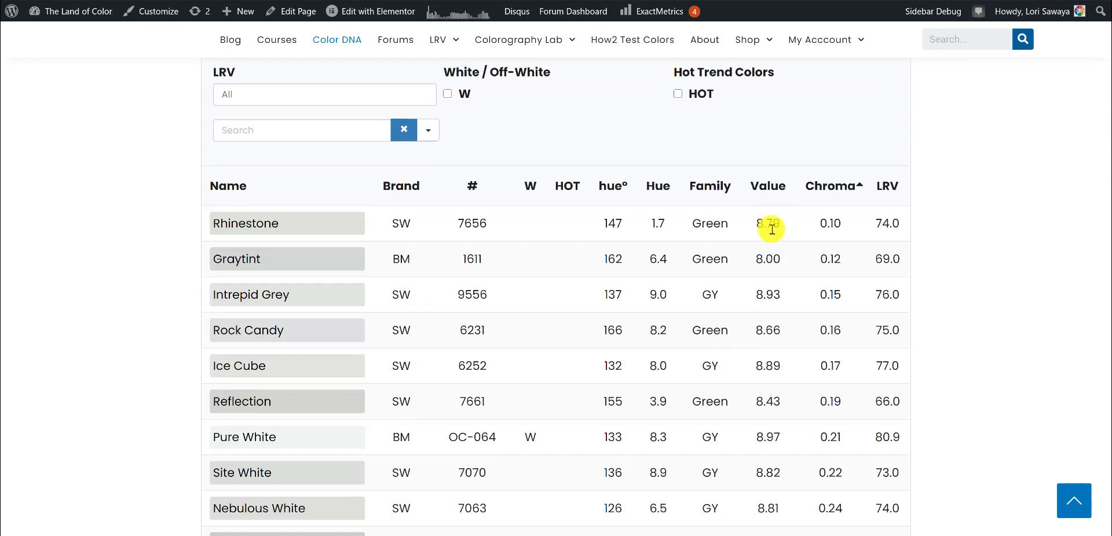
pyautogui.moveTo(776, 254)
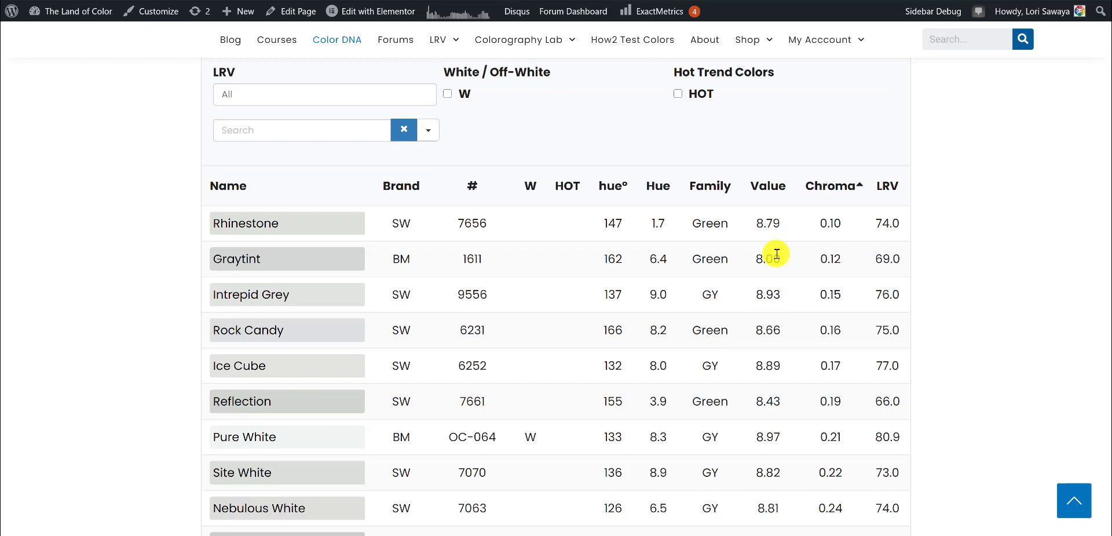
pyautogui.moveTo(776, 239)
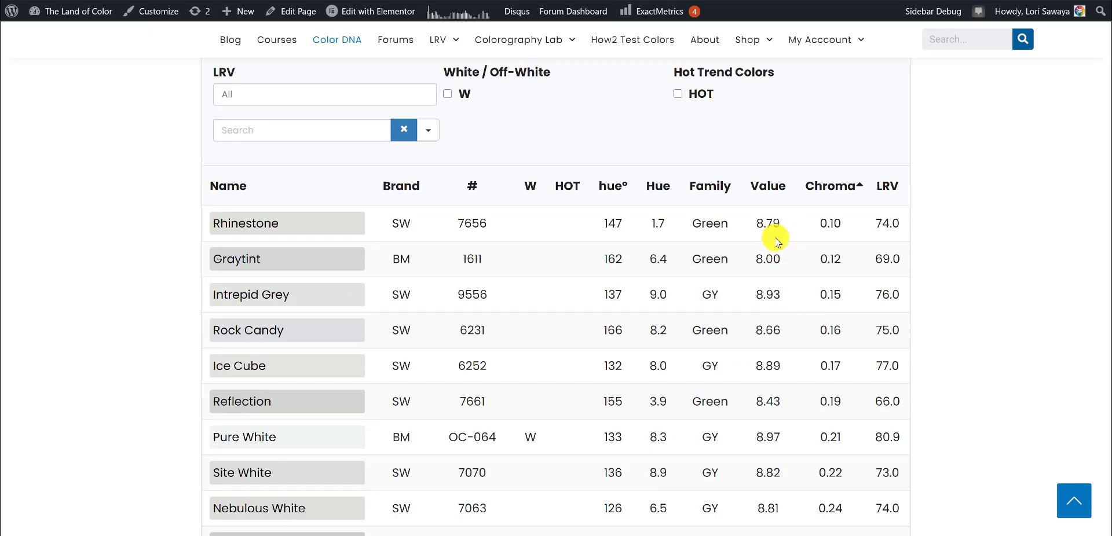
pyautogui.scroll(-3)
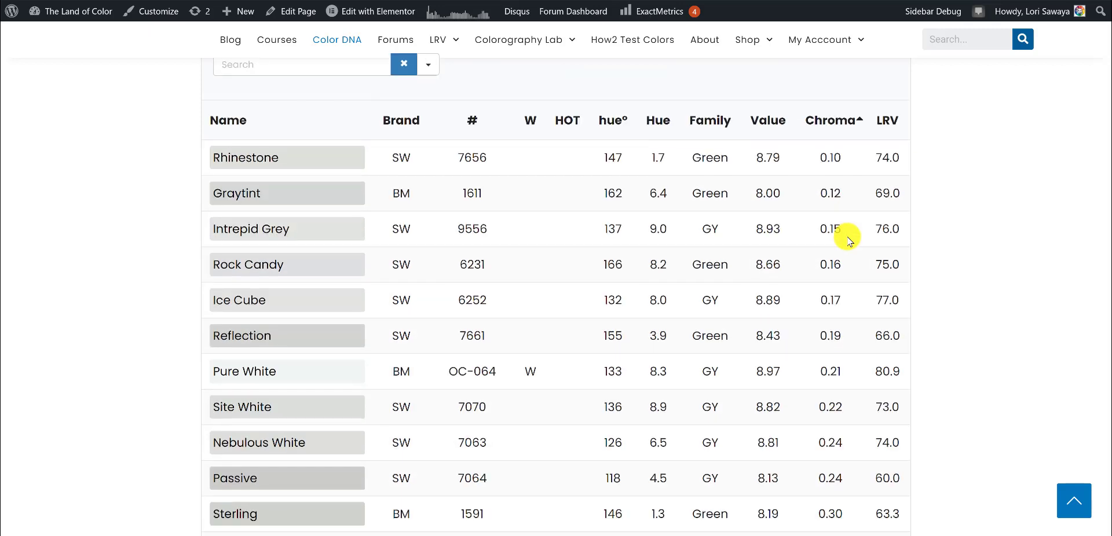
pyautogui.scroll(-3)
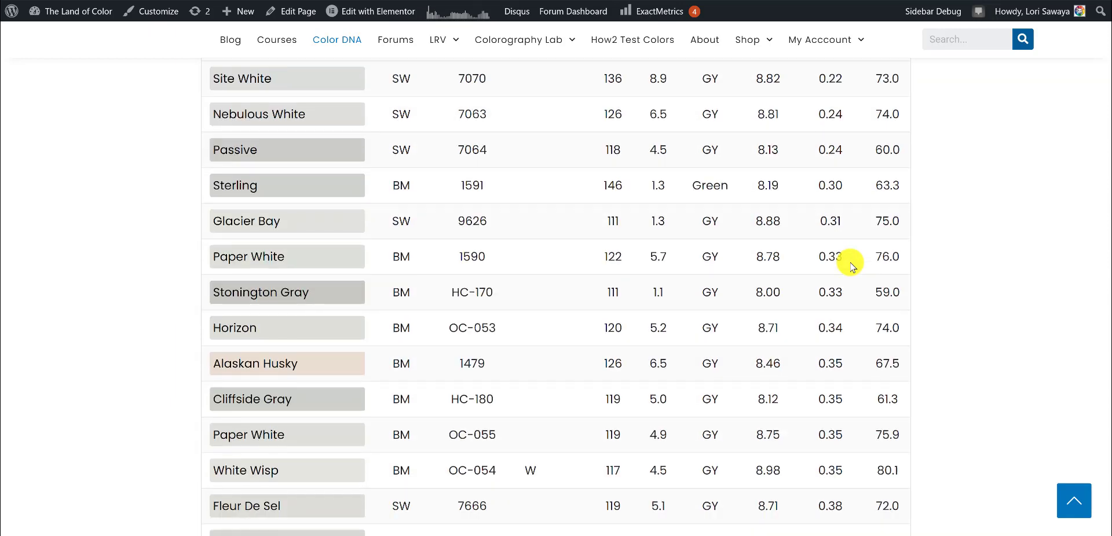
pyautogui.scroll(-3)
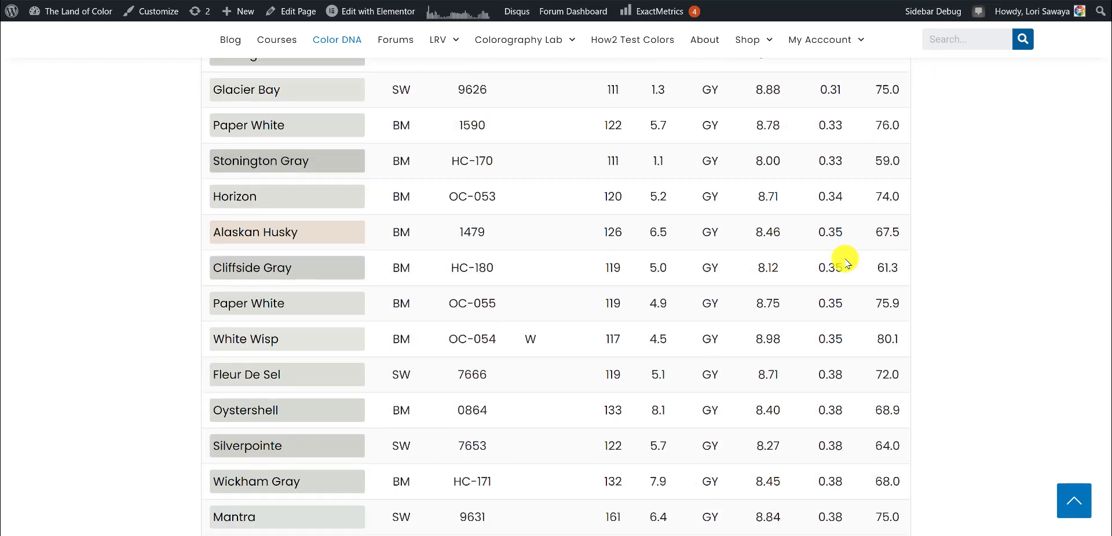
pyautogui.scroll(-3)
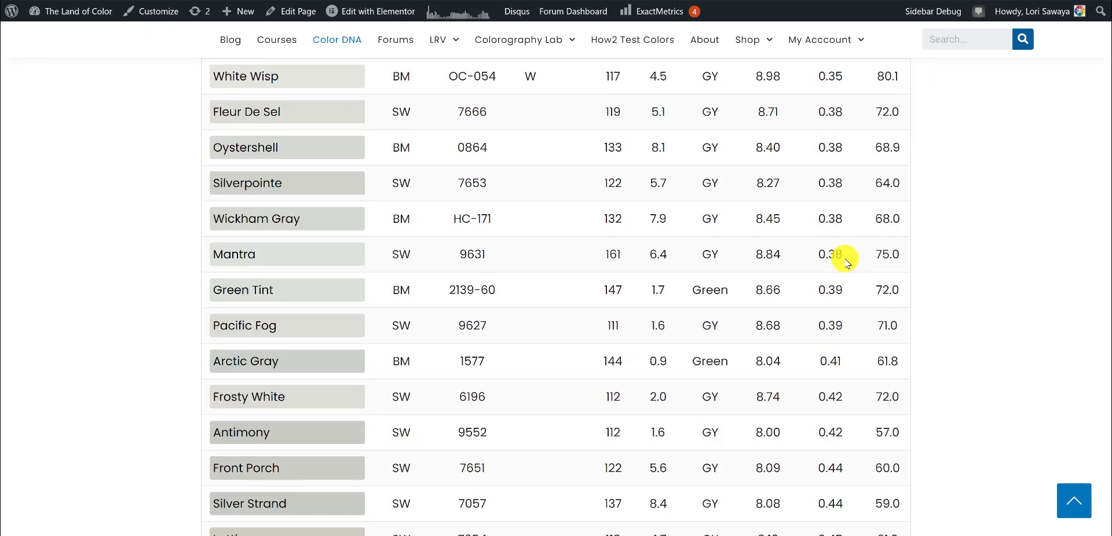
pyautogui.scroll(-3)
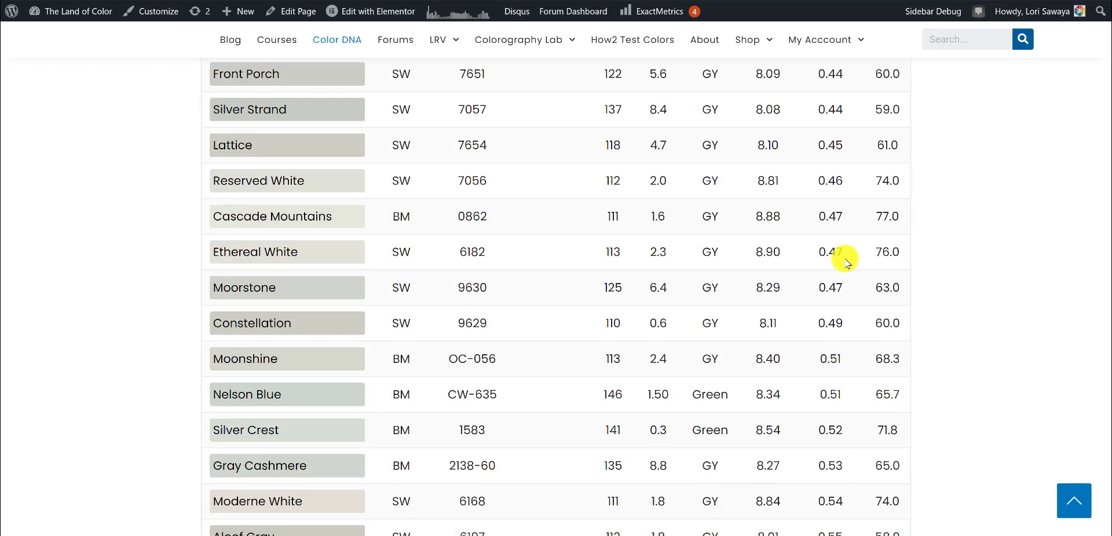
pyautogui.scroll(-3)
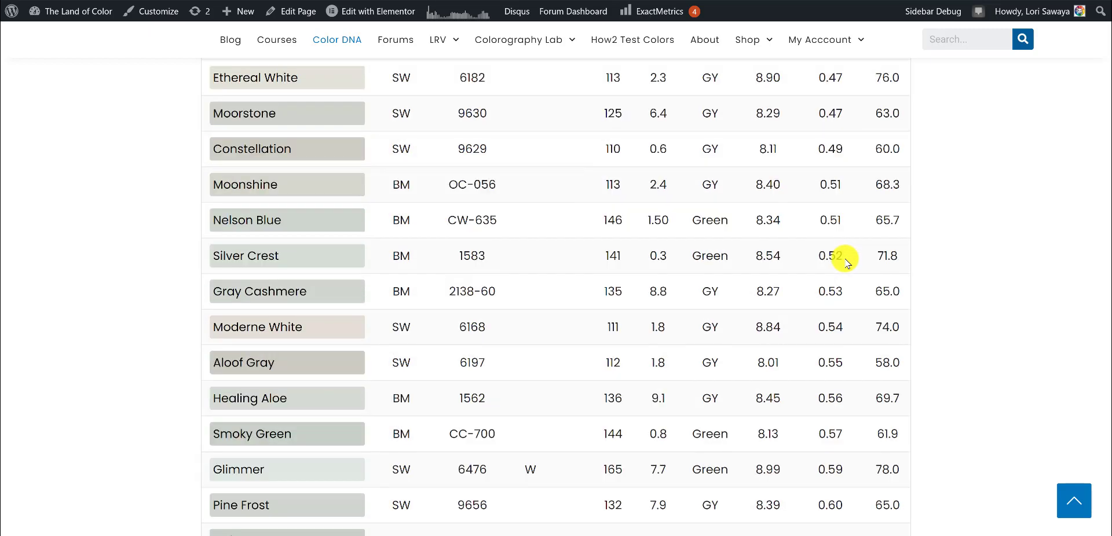
pyautogui.scroll(-3)
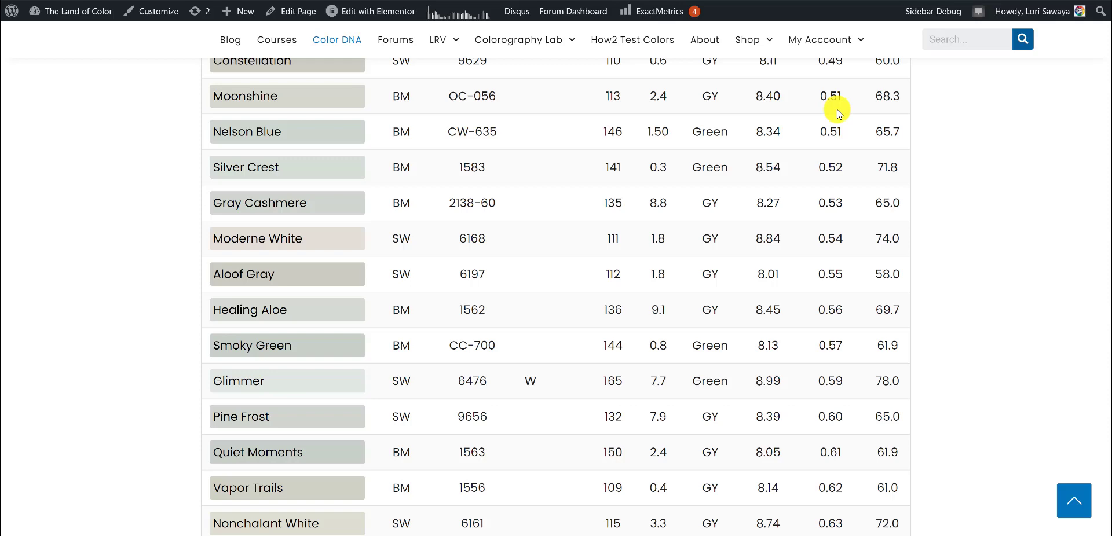
pyautogui.moveTo(823, 111)
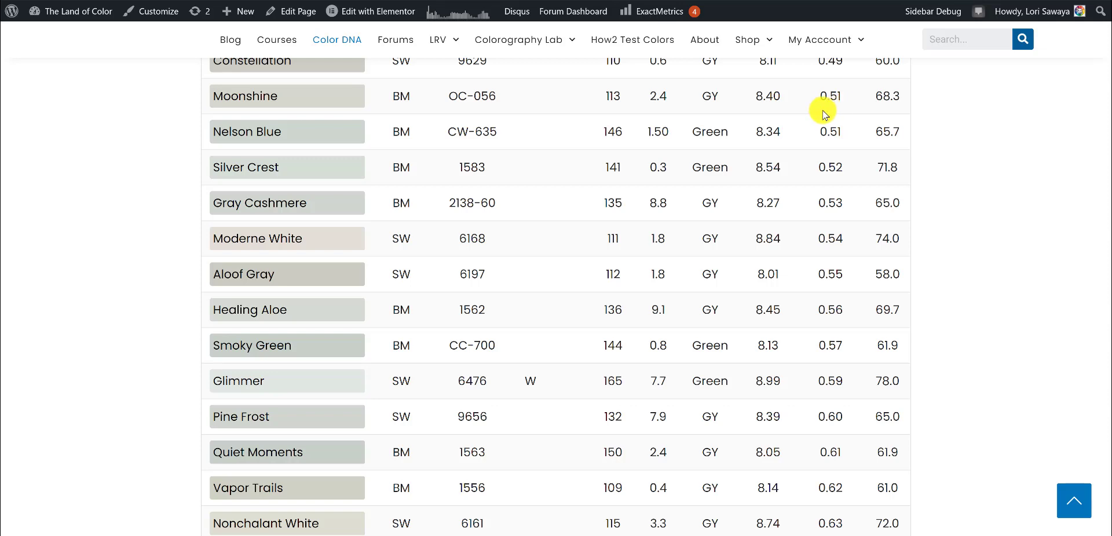
pyautogui.scroll(-3)
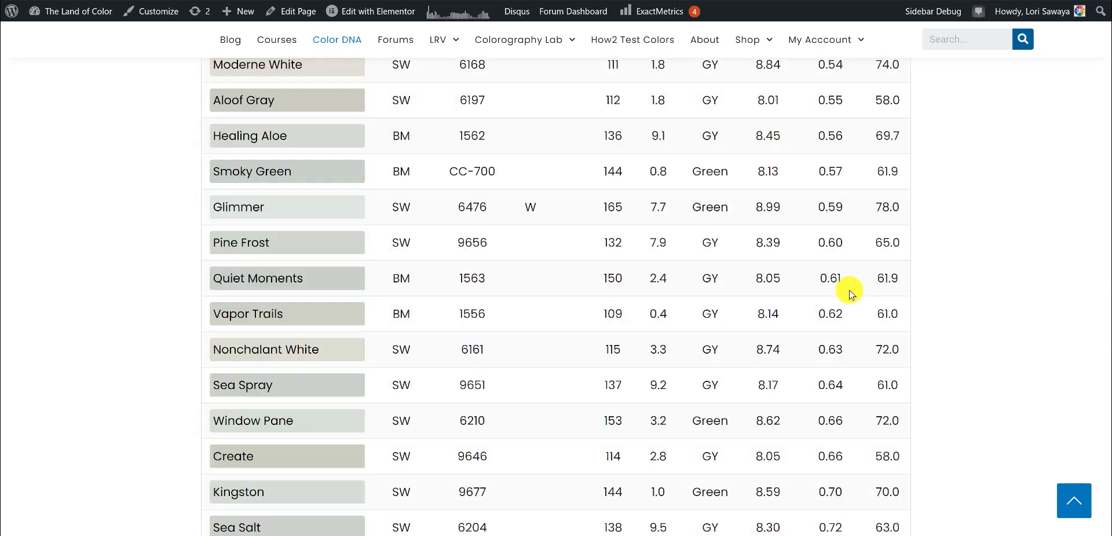
pyautogui.scroll(-3)
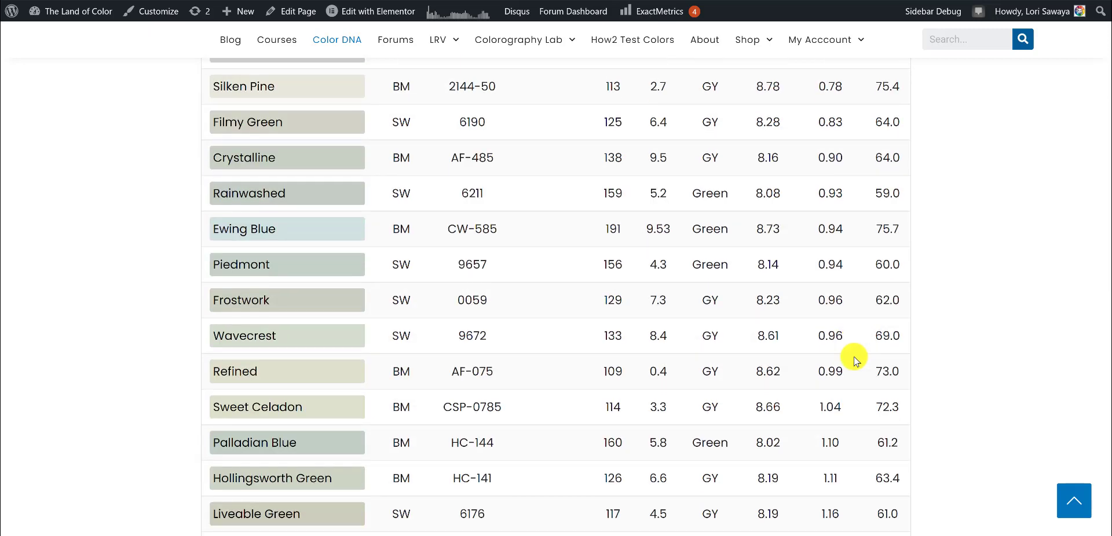
pyautogui.scroll(-3)
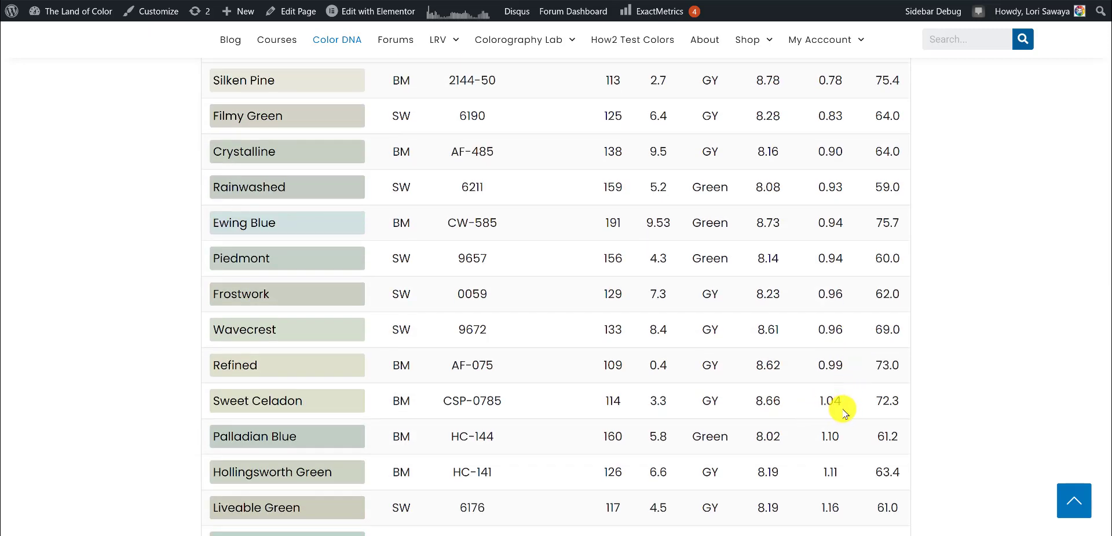
pyautogui.moveTo(849, 405)
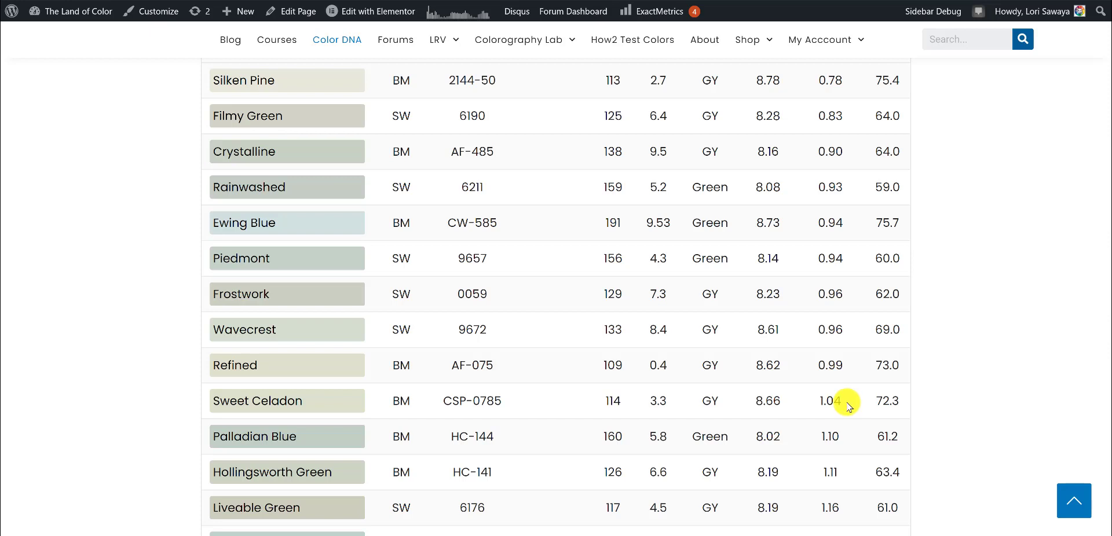
pyautogui.moveTo(833, 424)
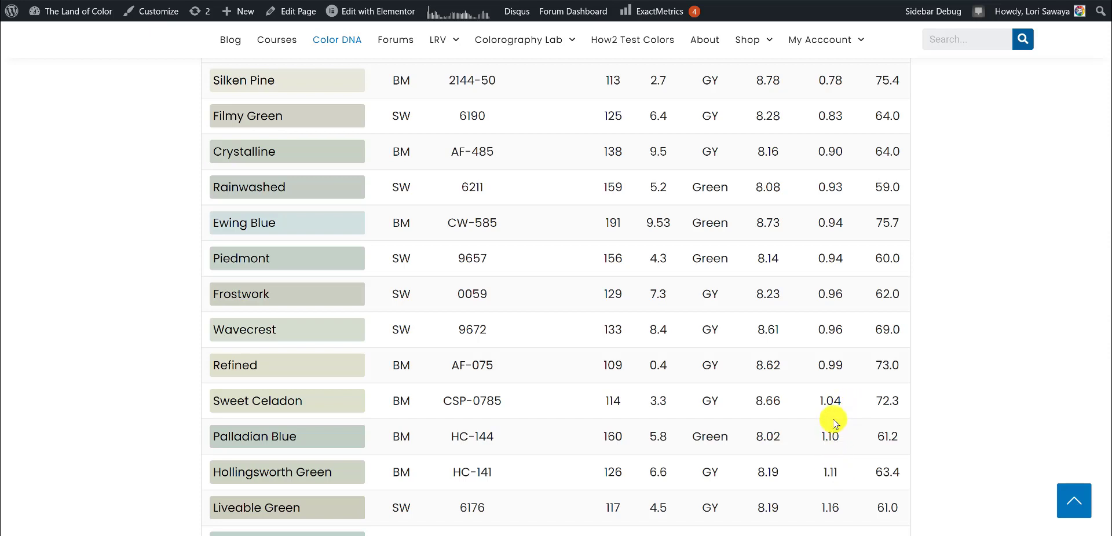
pyautogui.moveTo(848, 480)
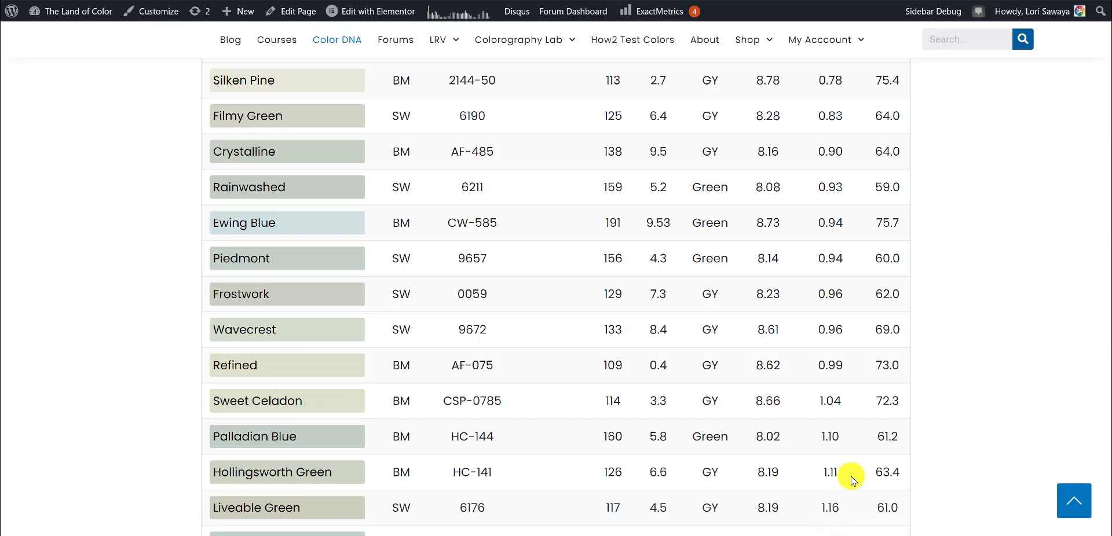
pyautogui.moveTo(838, 414)
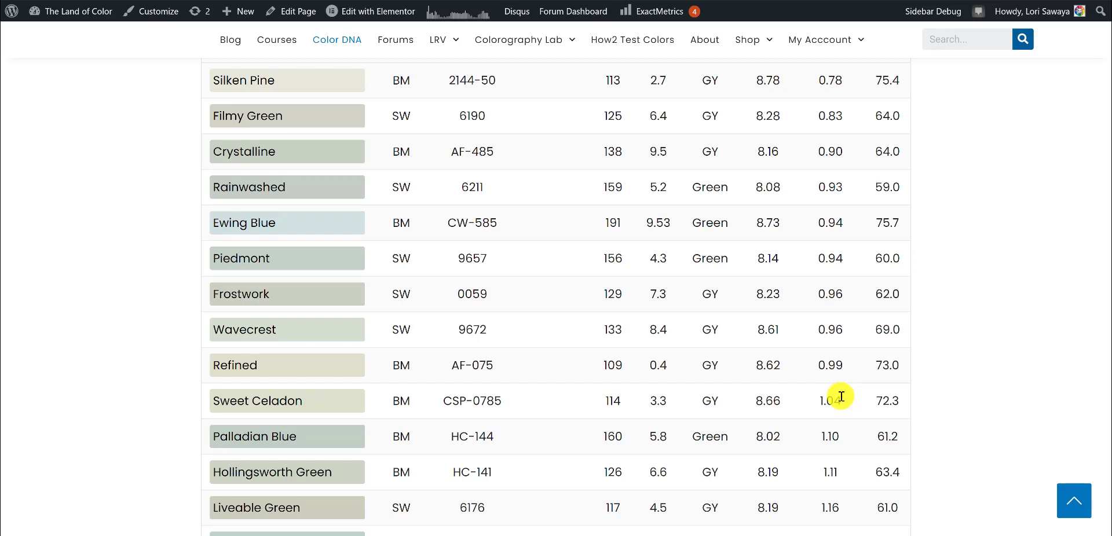
pyautogui.moveTo(818, 409)
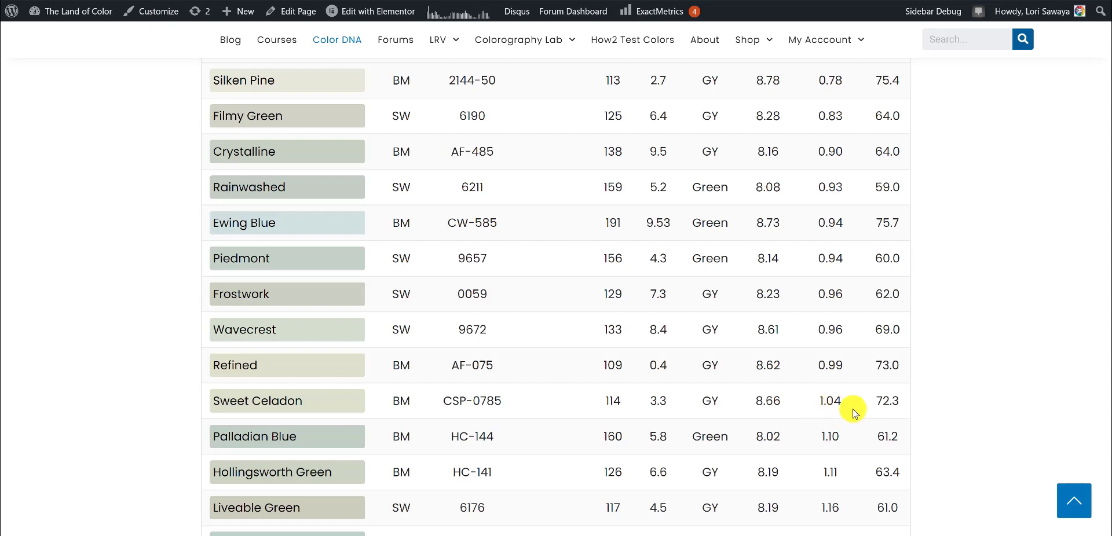
pyautogui.moveTo(845, 406)
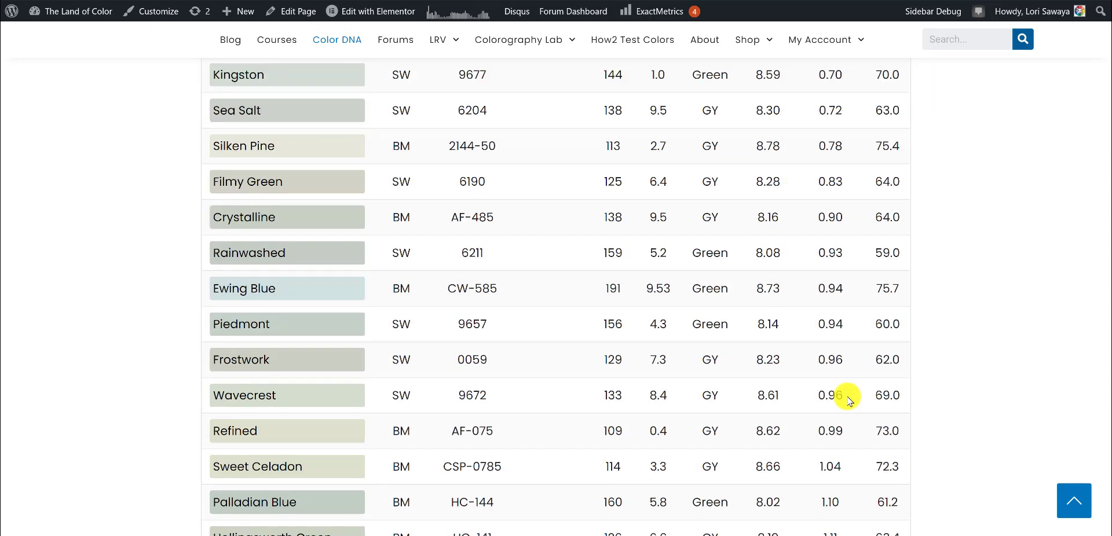
pyautogui.scroll(-3)
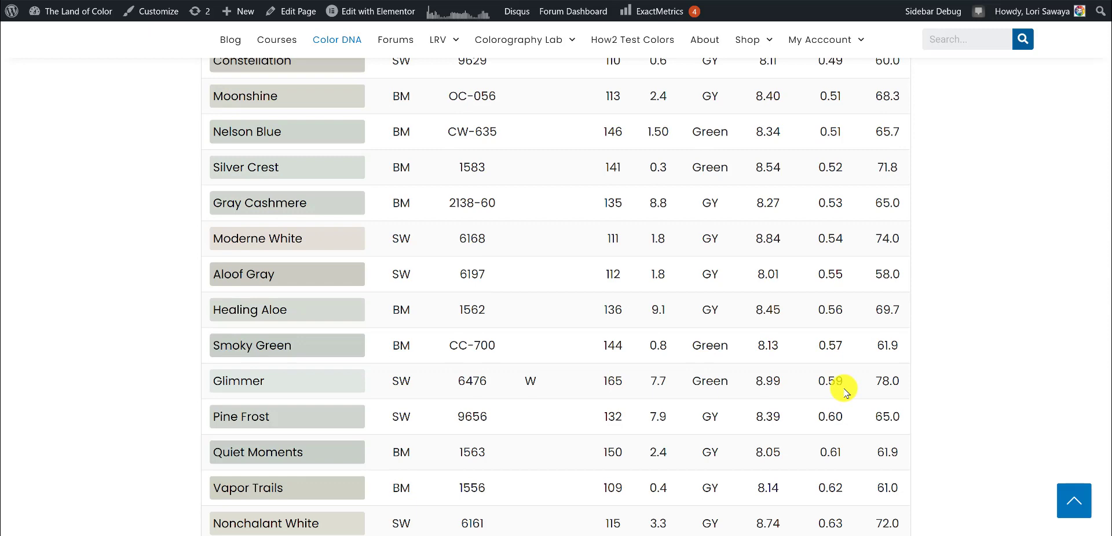
pyautogui.scroll(3)
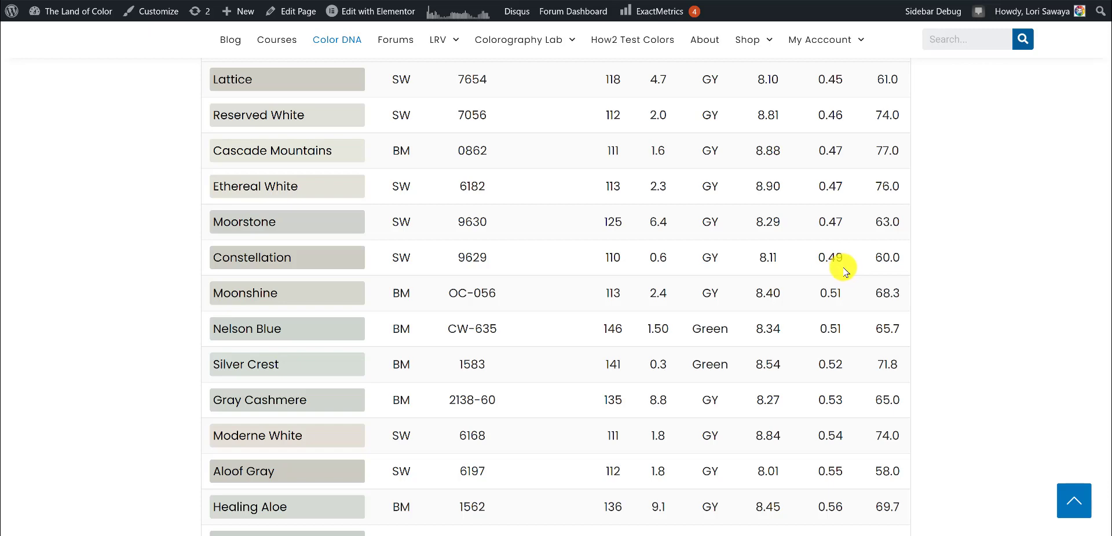
pyautogui.scroll(-3)
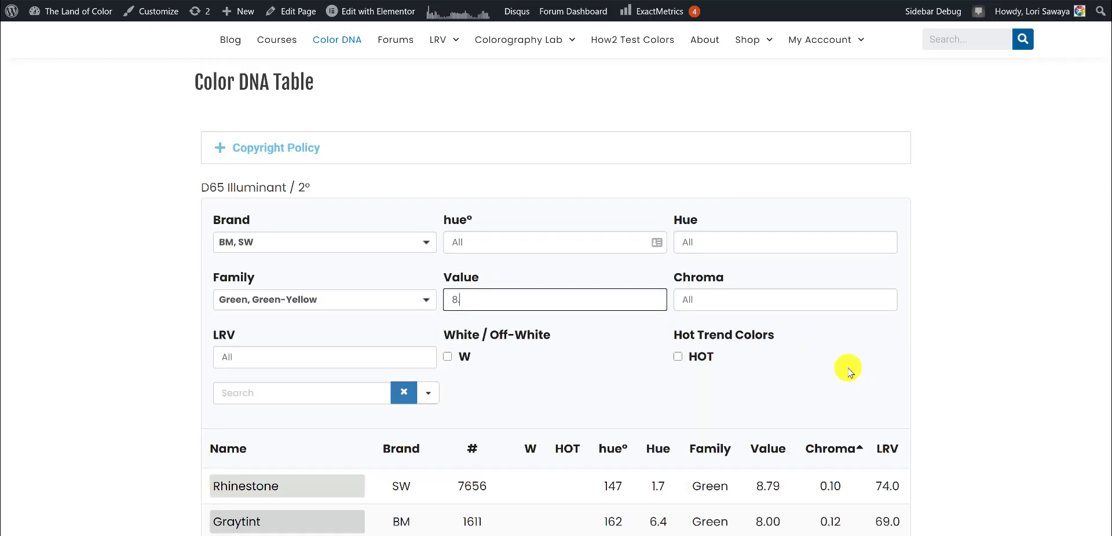
pyautogui.scroll(-3)
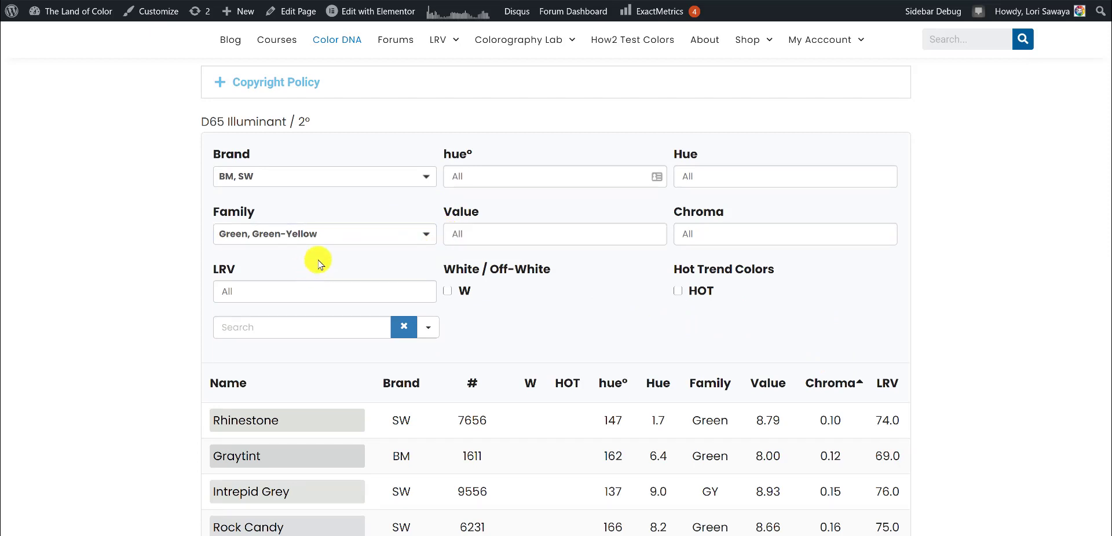
# - Include FB as a third brand so FB greens like Blackened join the BM and SW rows
pyautogui.click(325, 177)
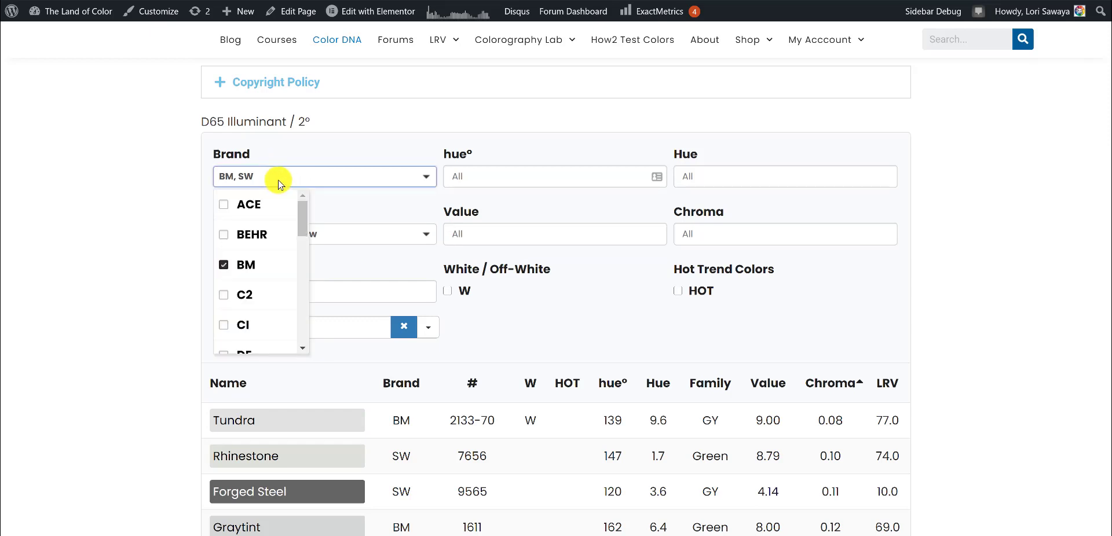
pyautogui.click(225, 205)
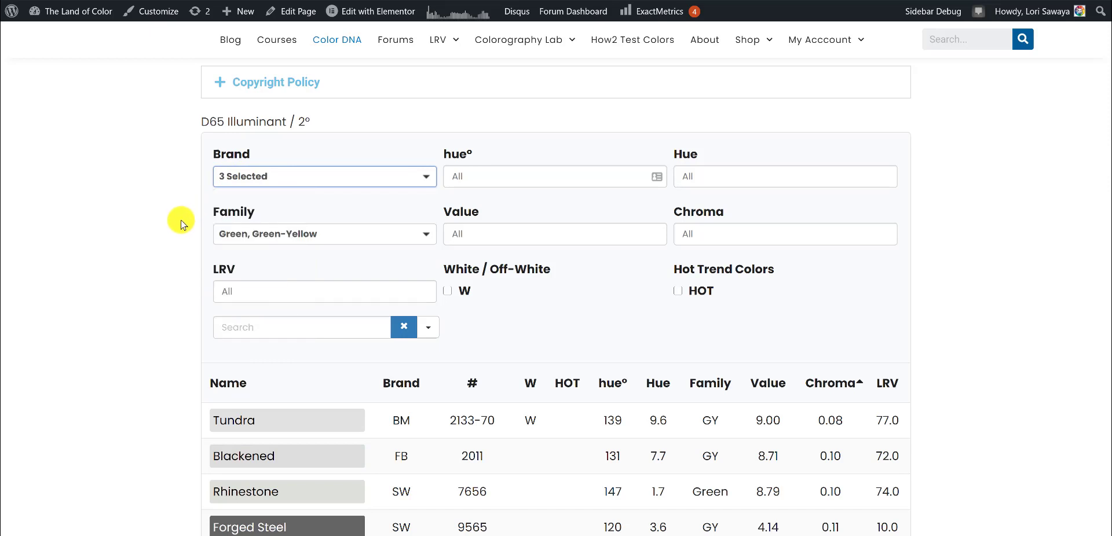
pyautogui.scroll(-3)
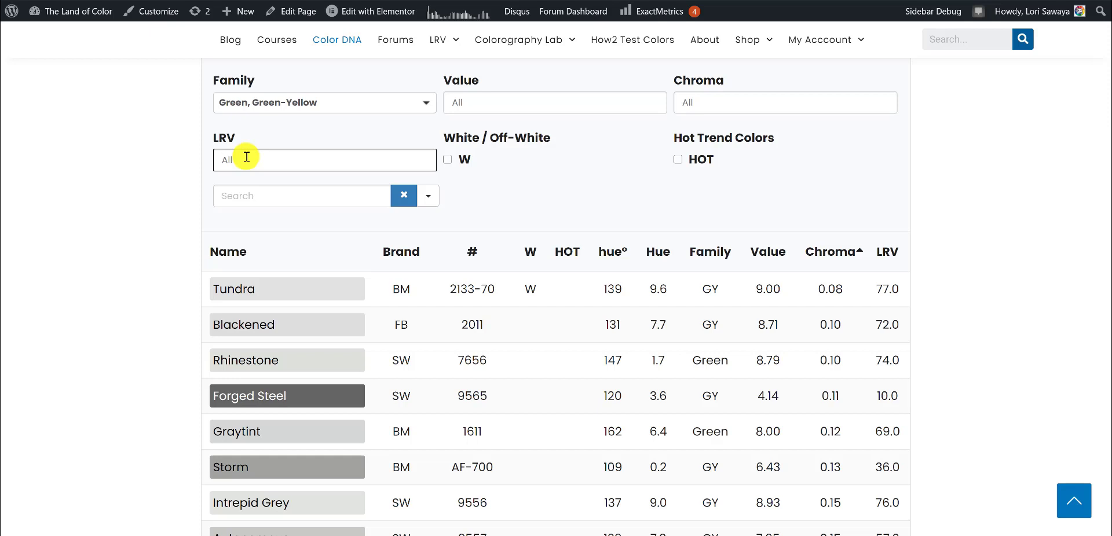
# - Try LRV values 50, 55 and 90, ending with four BM near-whites such as Distant Gray and Ice Mist
pyautogui.write('5')
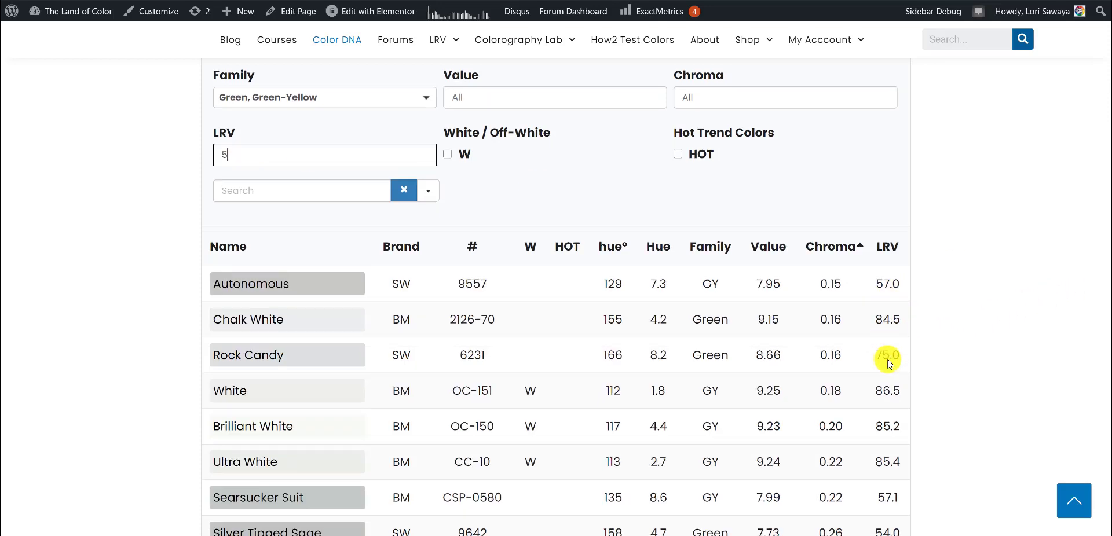
pyautogui.scroll(-3)
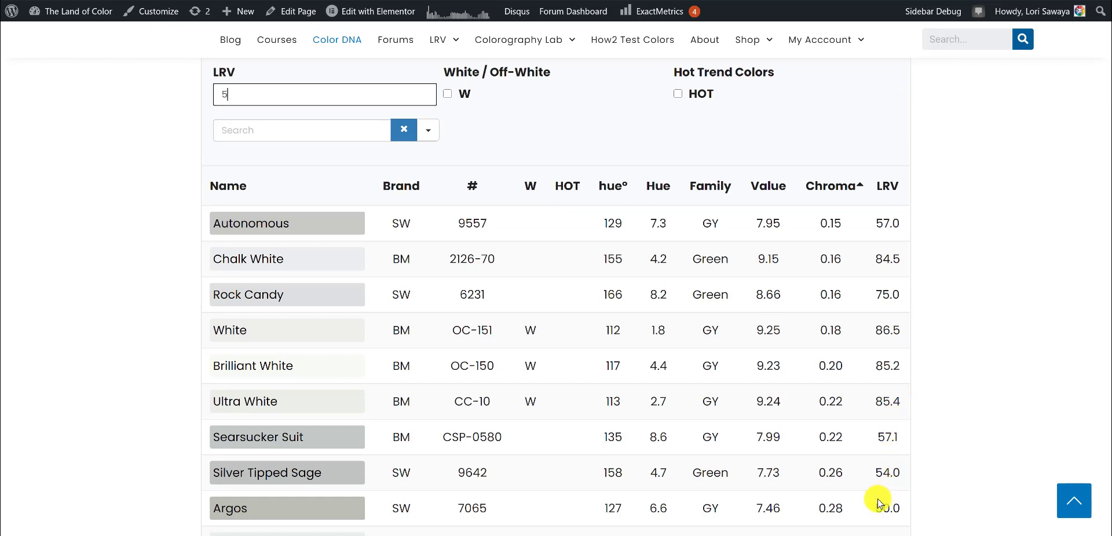
pyautogui.scroll(-3)
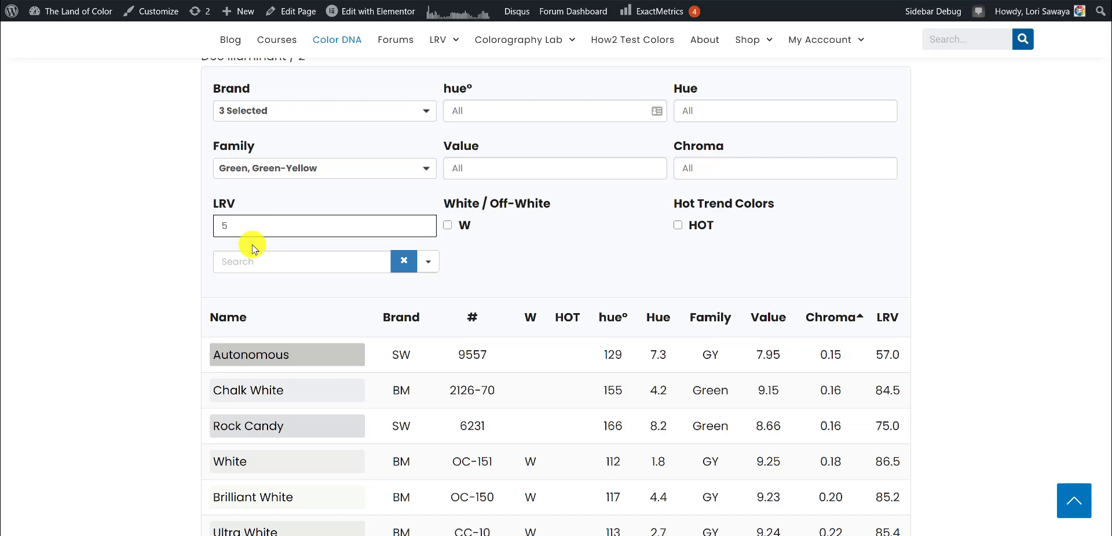
pyautogui.write('0')
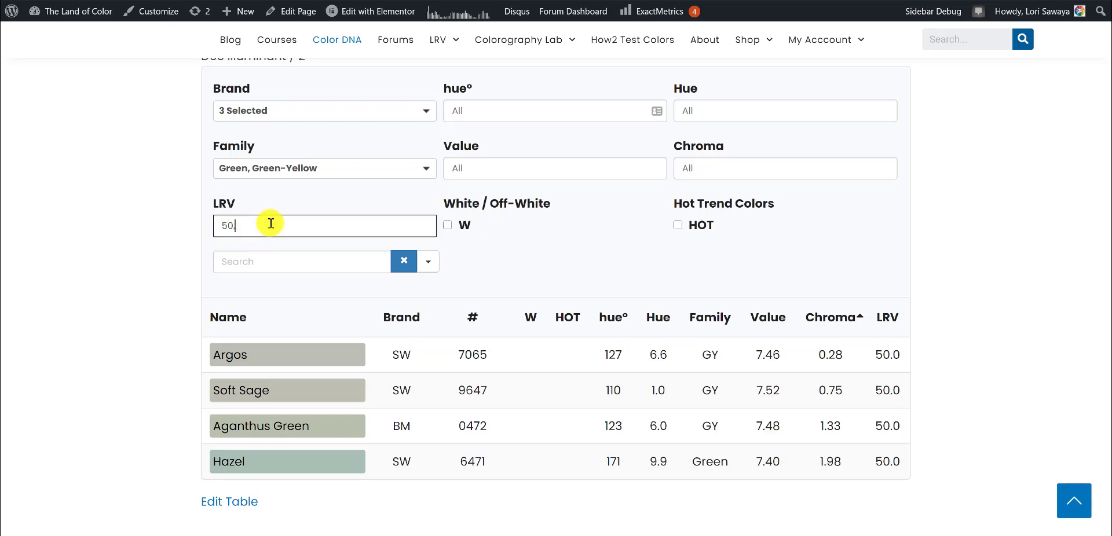
pyautogui.moveTo(887, 350)
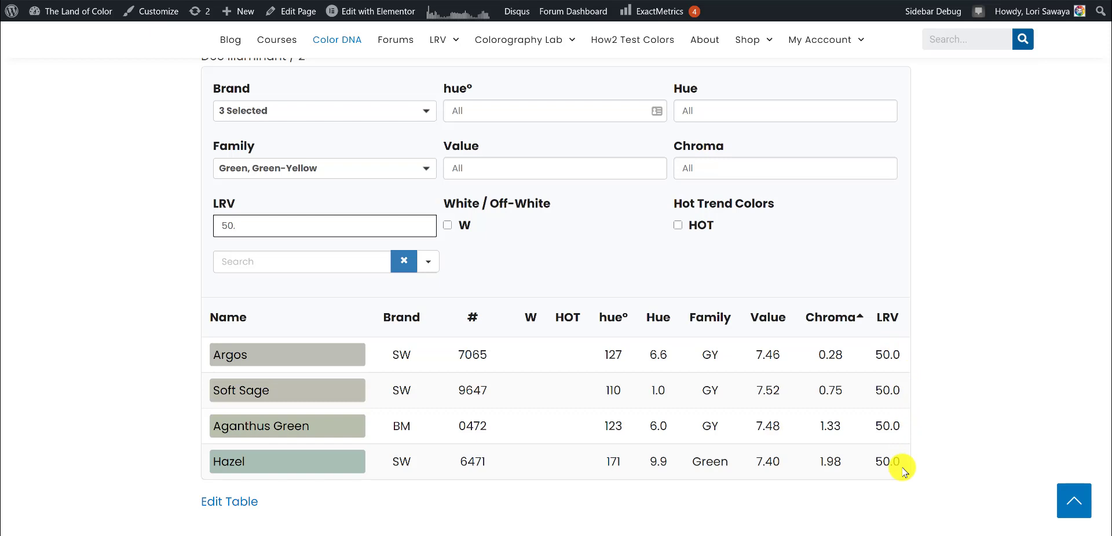
pyautogui.moveTo(906, 455)
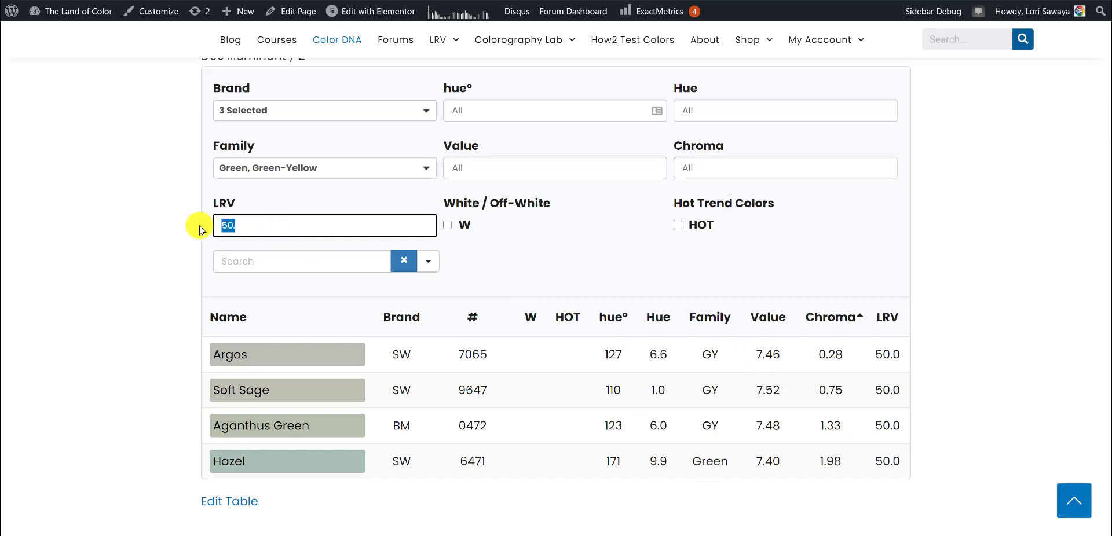
pyautogui.write('55')
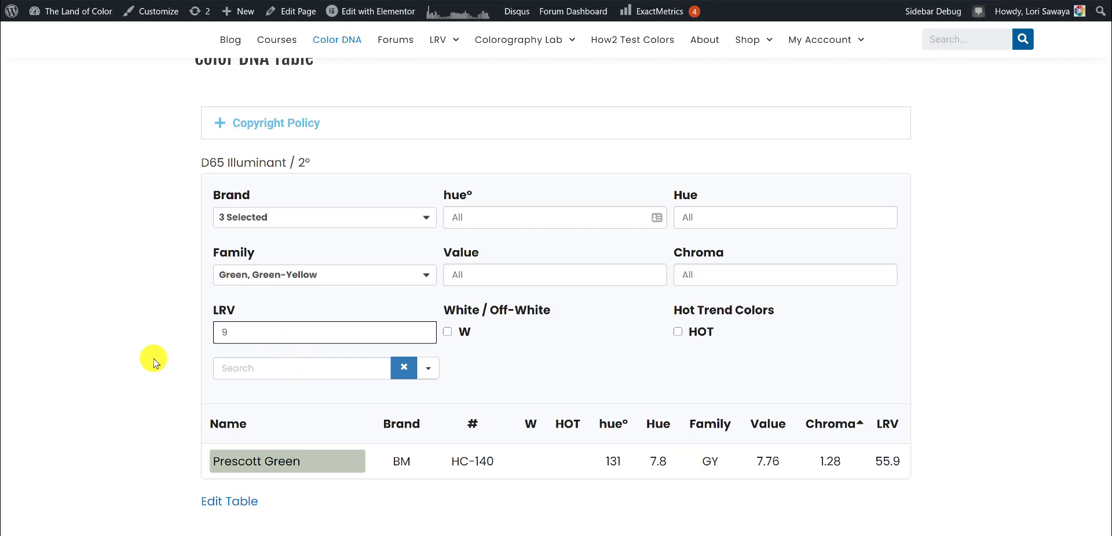
pyautogui.write('0')
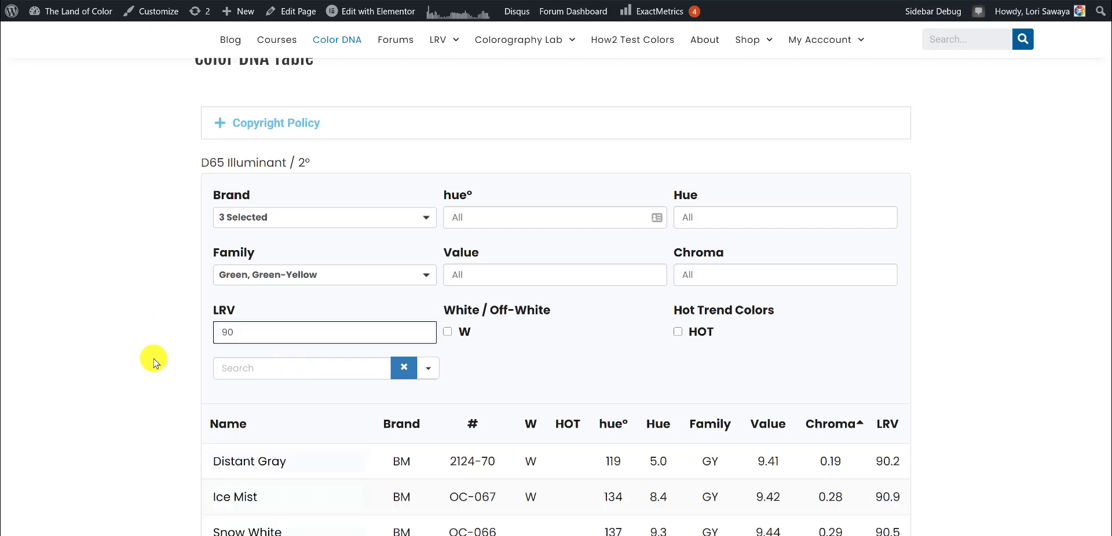
pyautogui.scroll(-3)
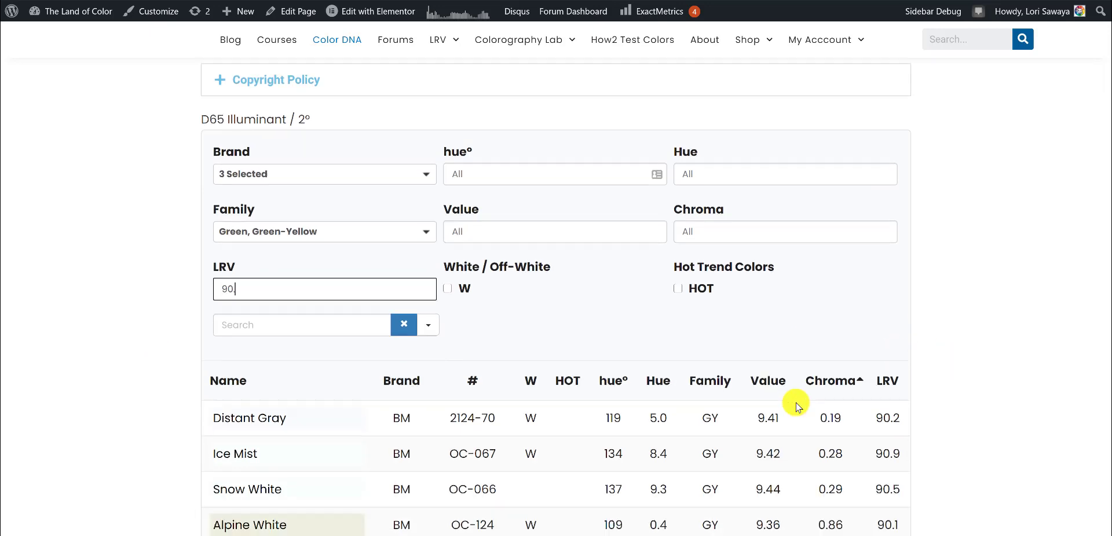
pyautogui.scroll(-3)
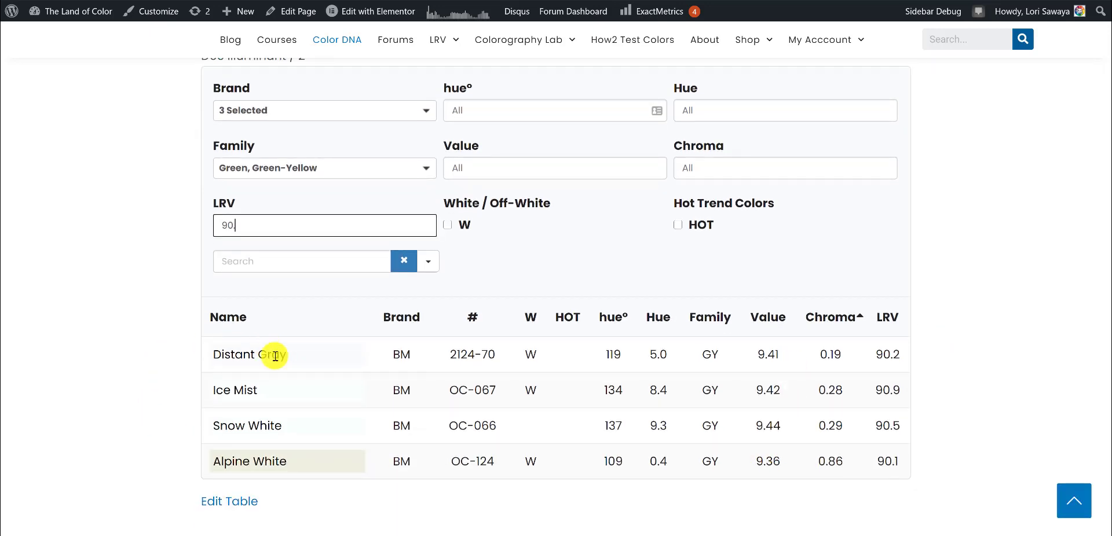
pyautogui.moveTo(347, 454)
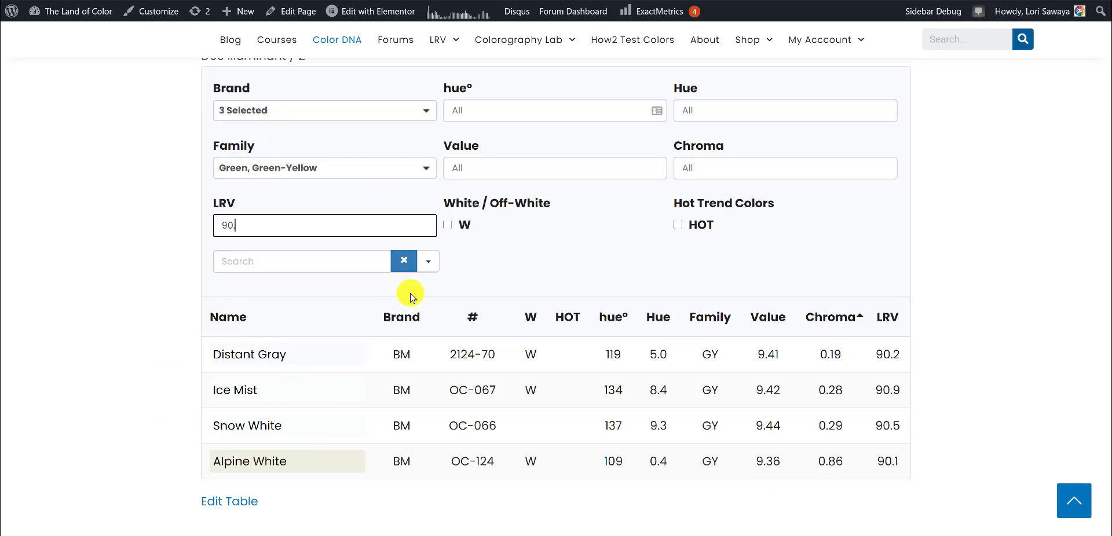
pyautogui.moveTo(415, 465)
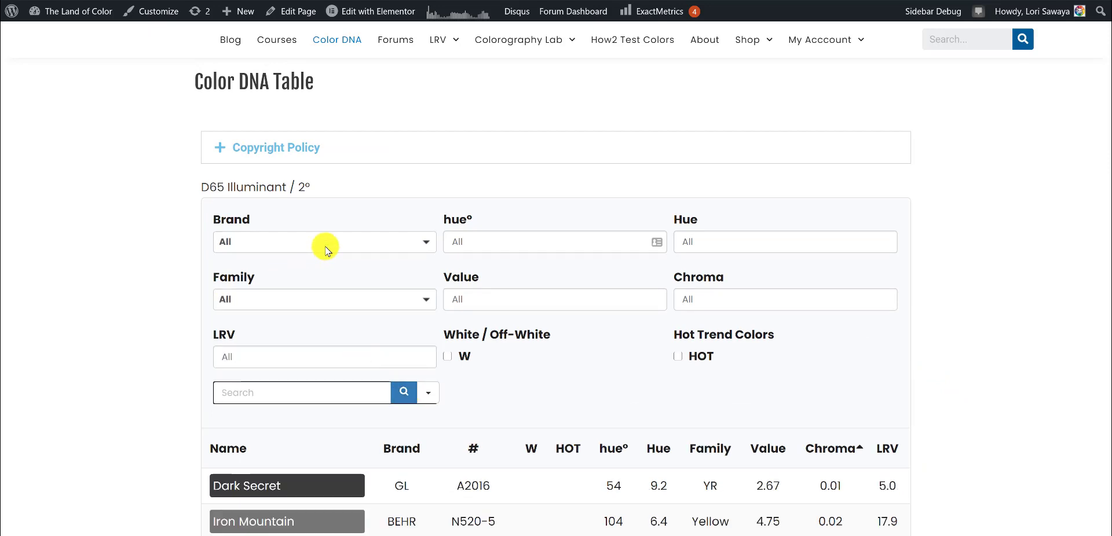
# - Scroll through the restored full table led by Dark Secret and Iron Mountain
pyautogui.scroll(-3)
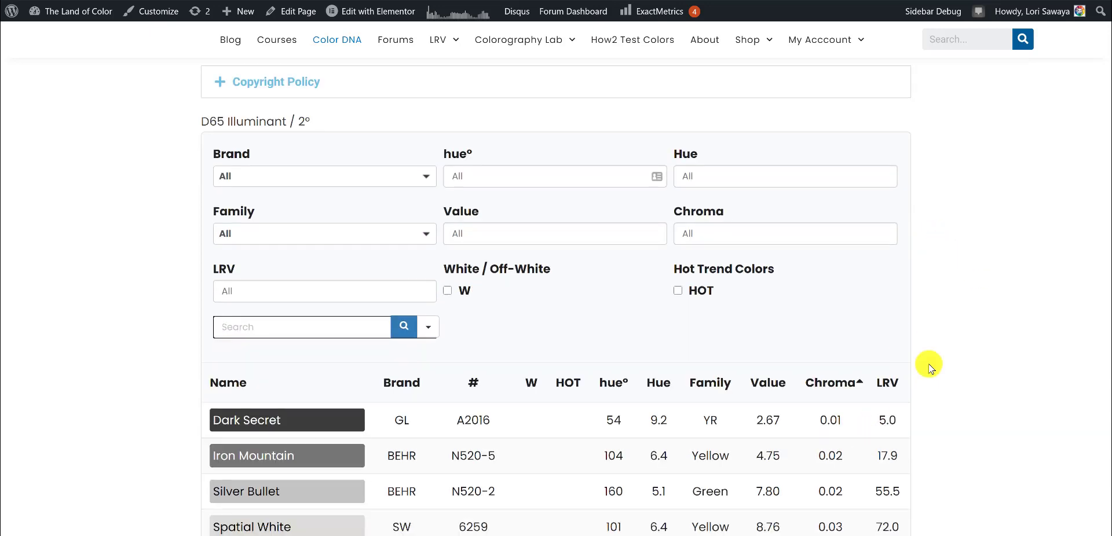
pyautogui.scroll(-3)
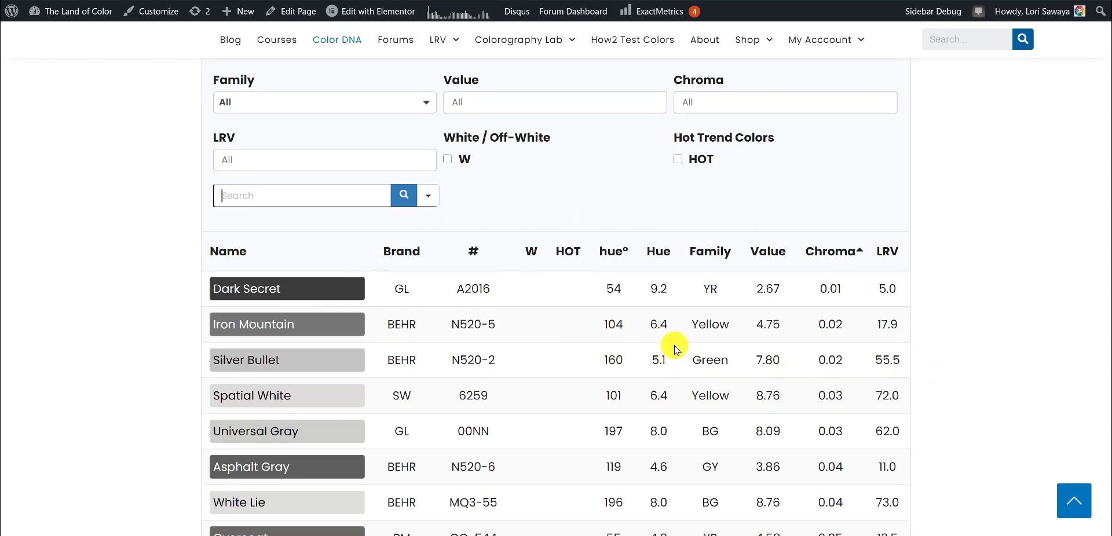
pyautogui.scroll(3)
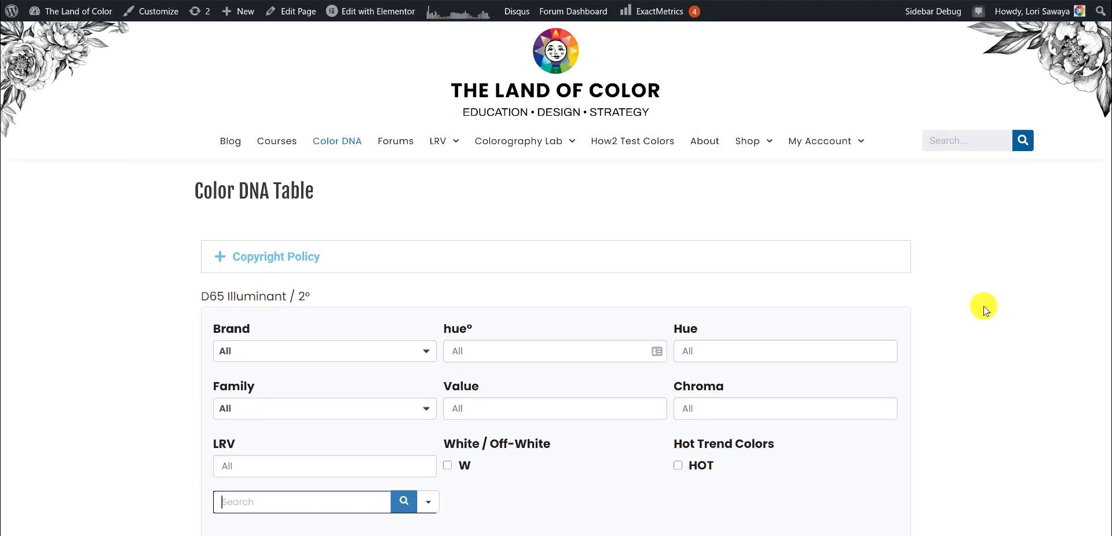
pyautogui.moveTo(981, 309)
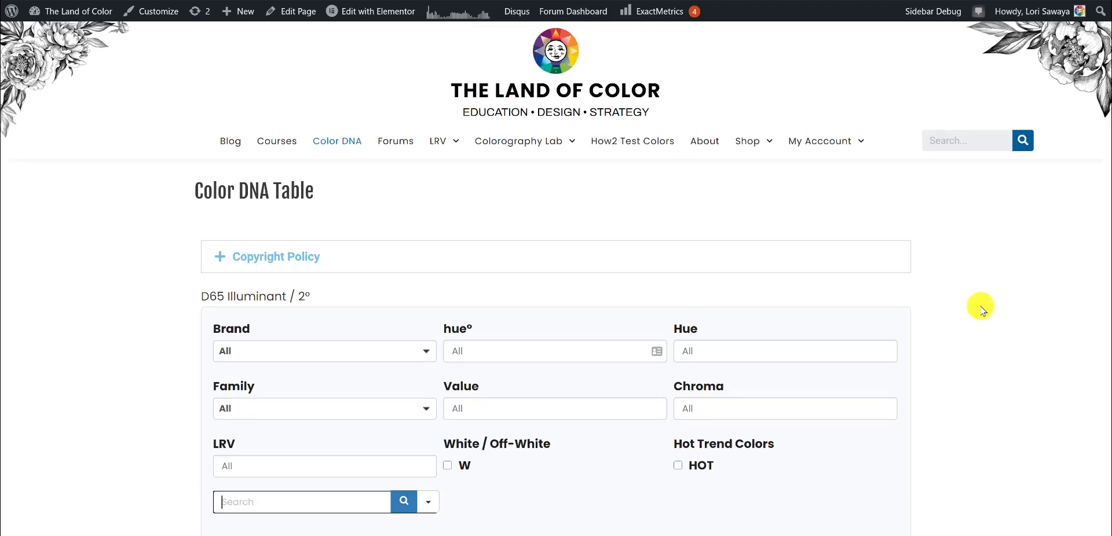
pyautogui.moveTo(980, 310)
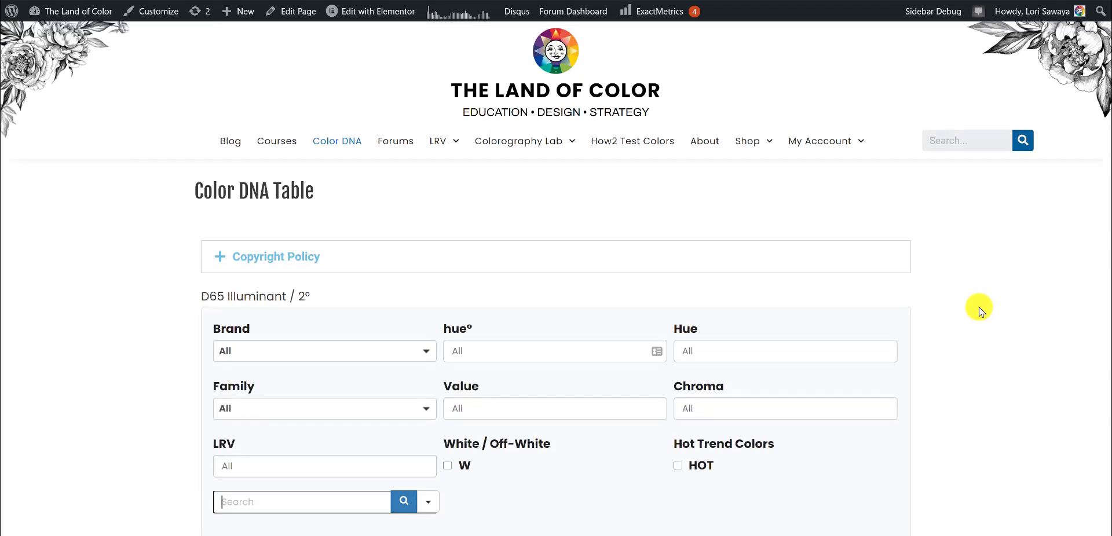
pyautogui.moveTo(1055, 29)
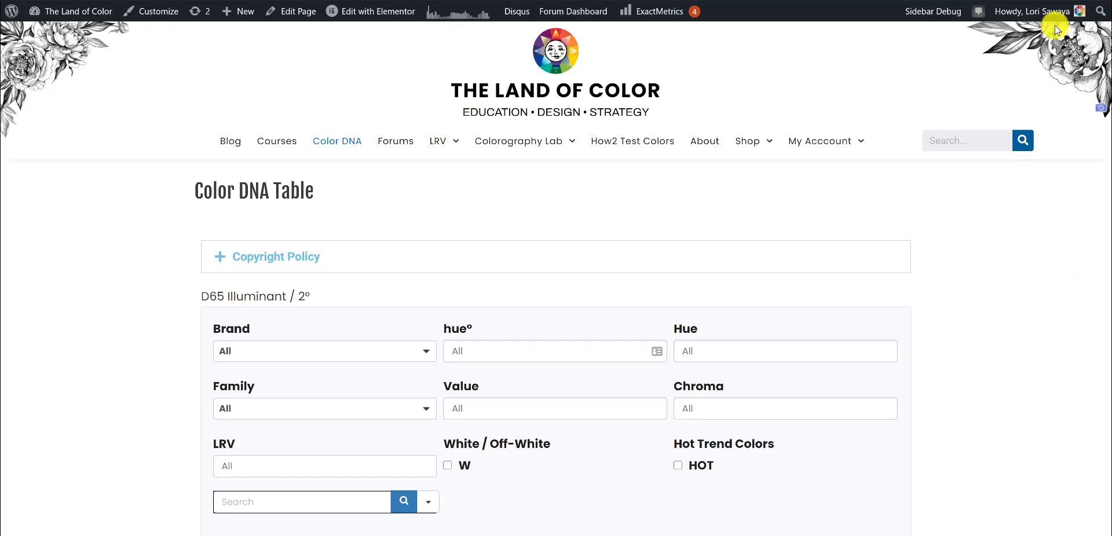